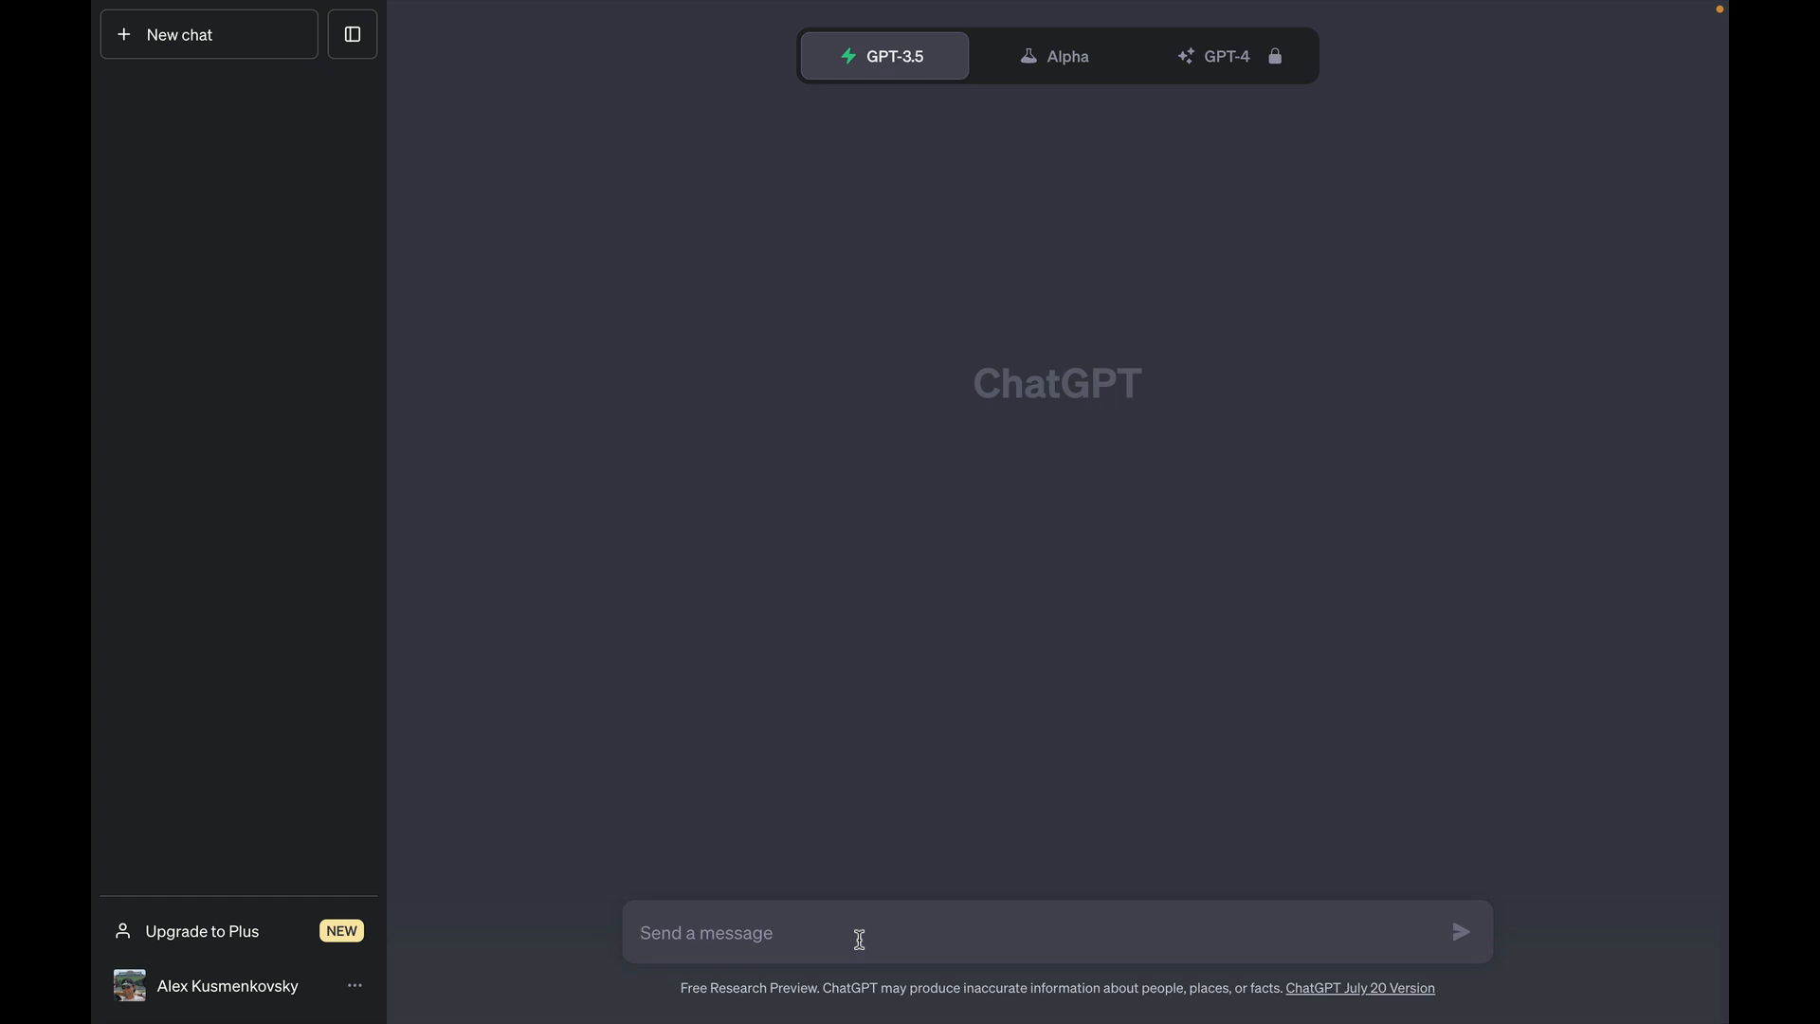
# Step: Compose a prompt introducing the dictionary code snippet delimited by triple backticks
pyautogui.write('I have')
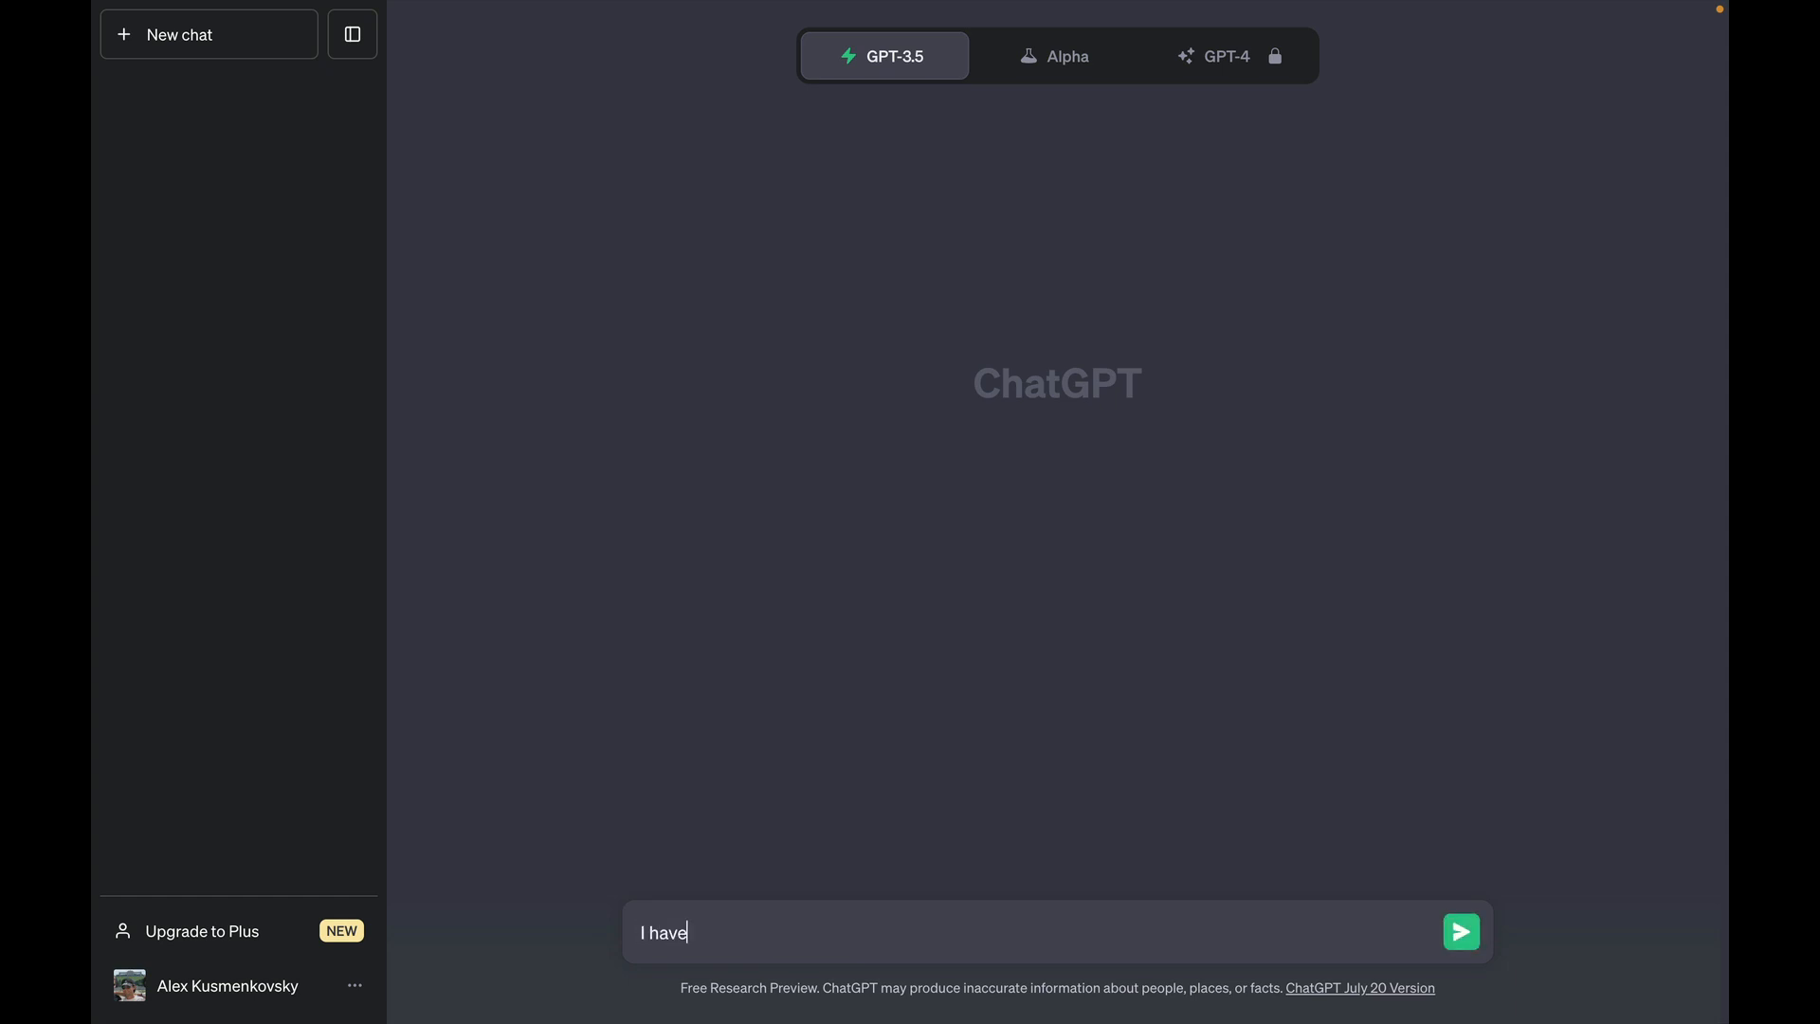
pyautogui.write('the following piece of co')
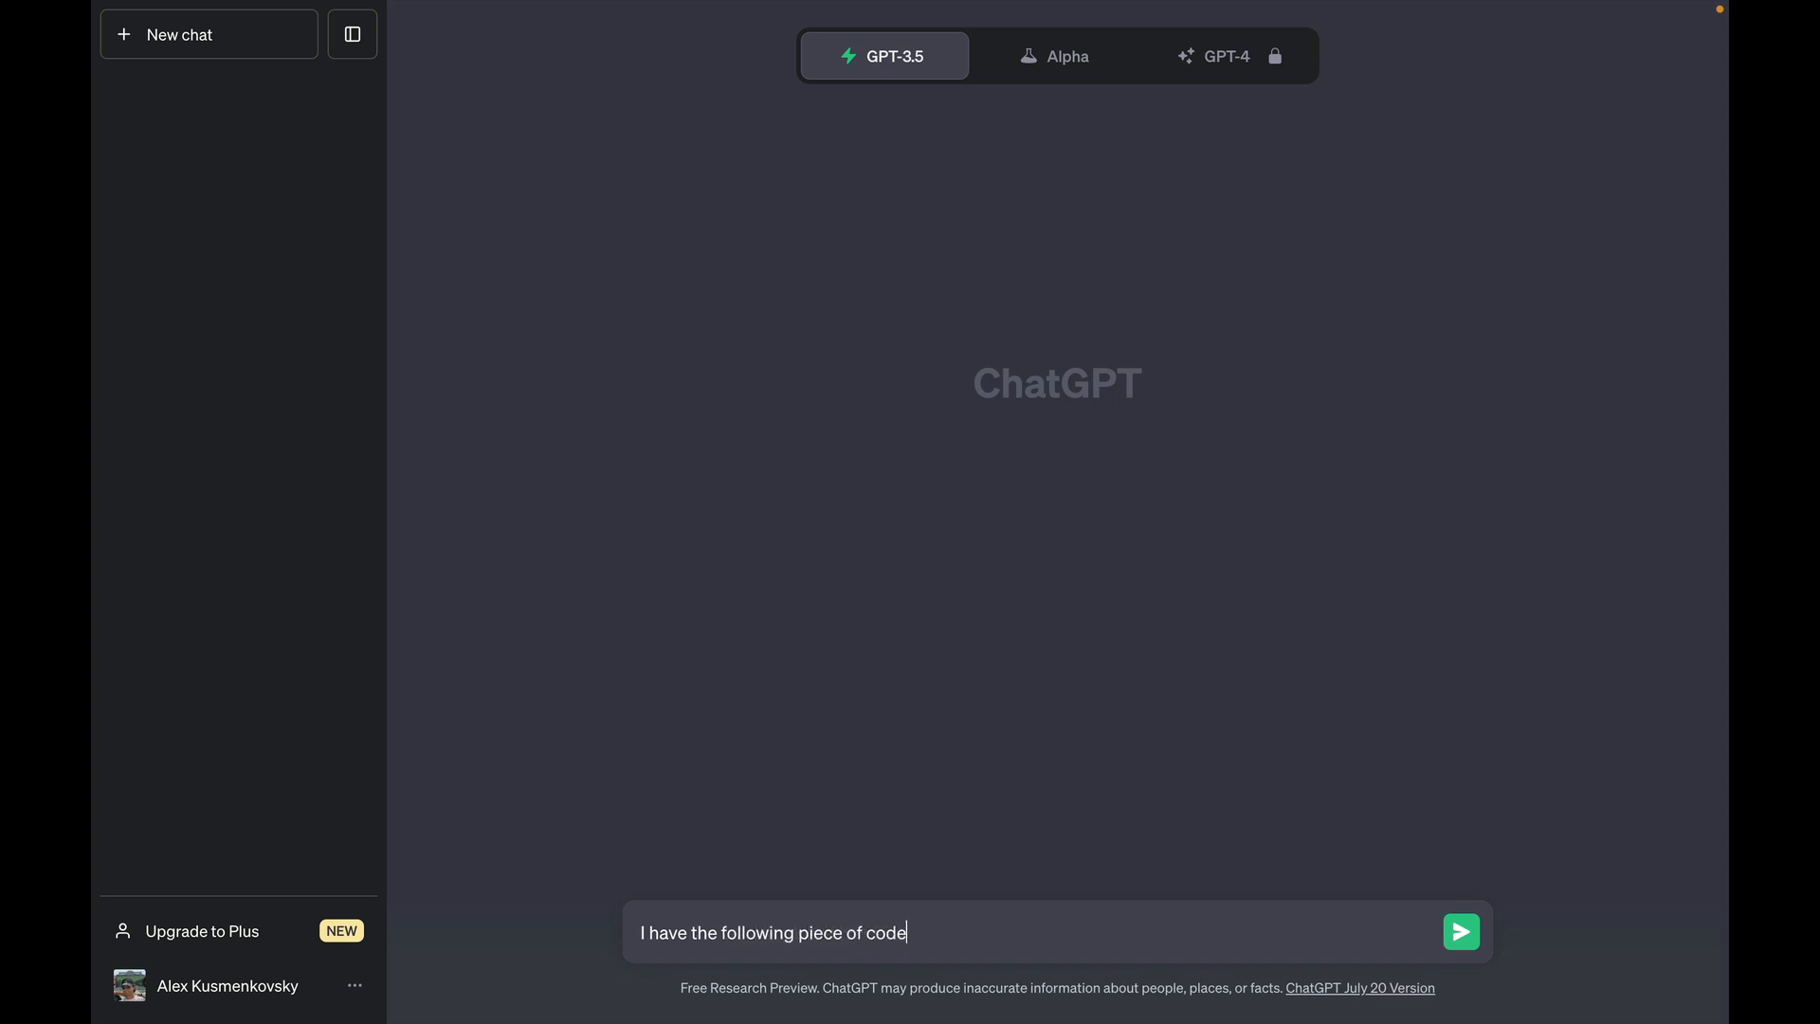
pyautogui.write('delimited by three b')
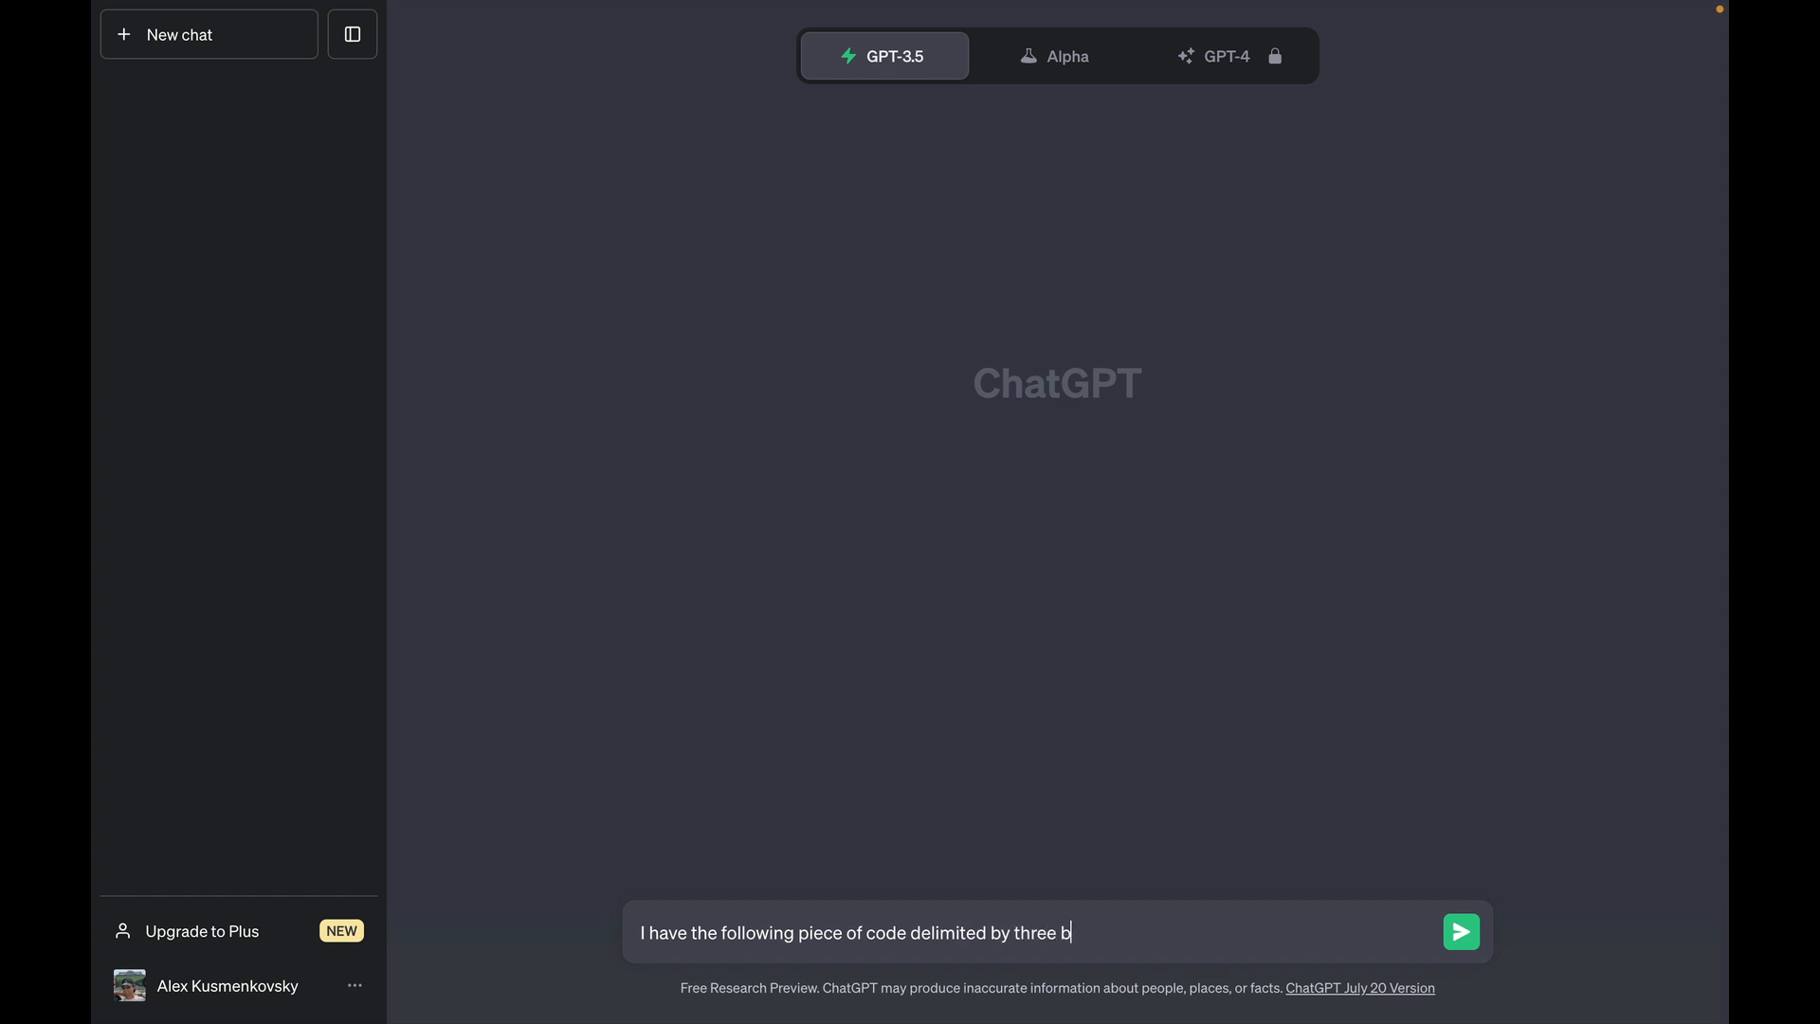
pyautogui.write('ackticks:')
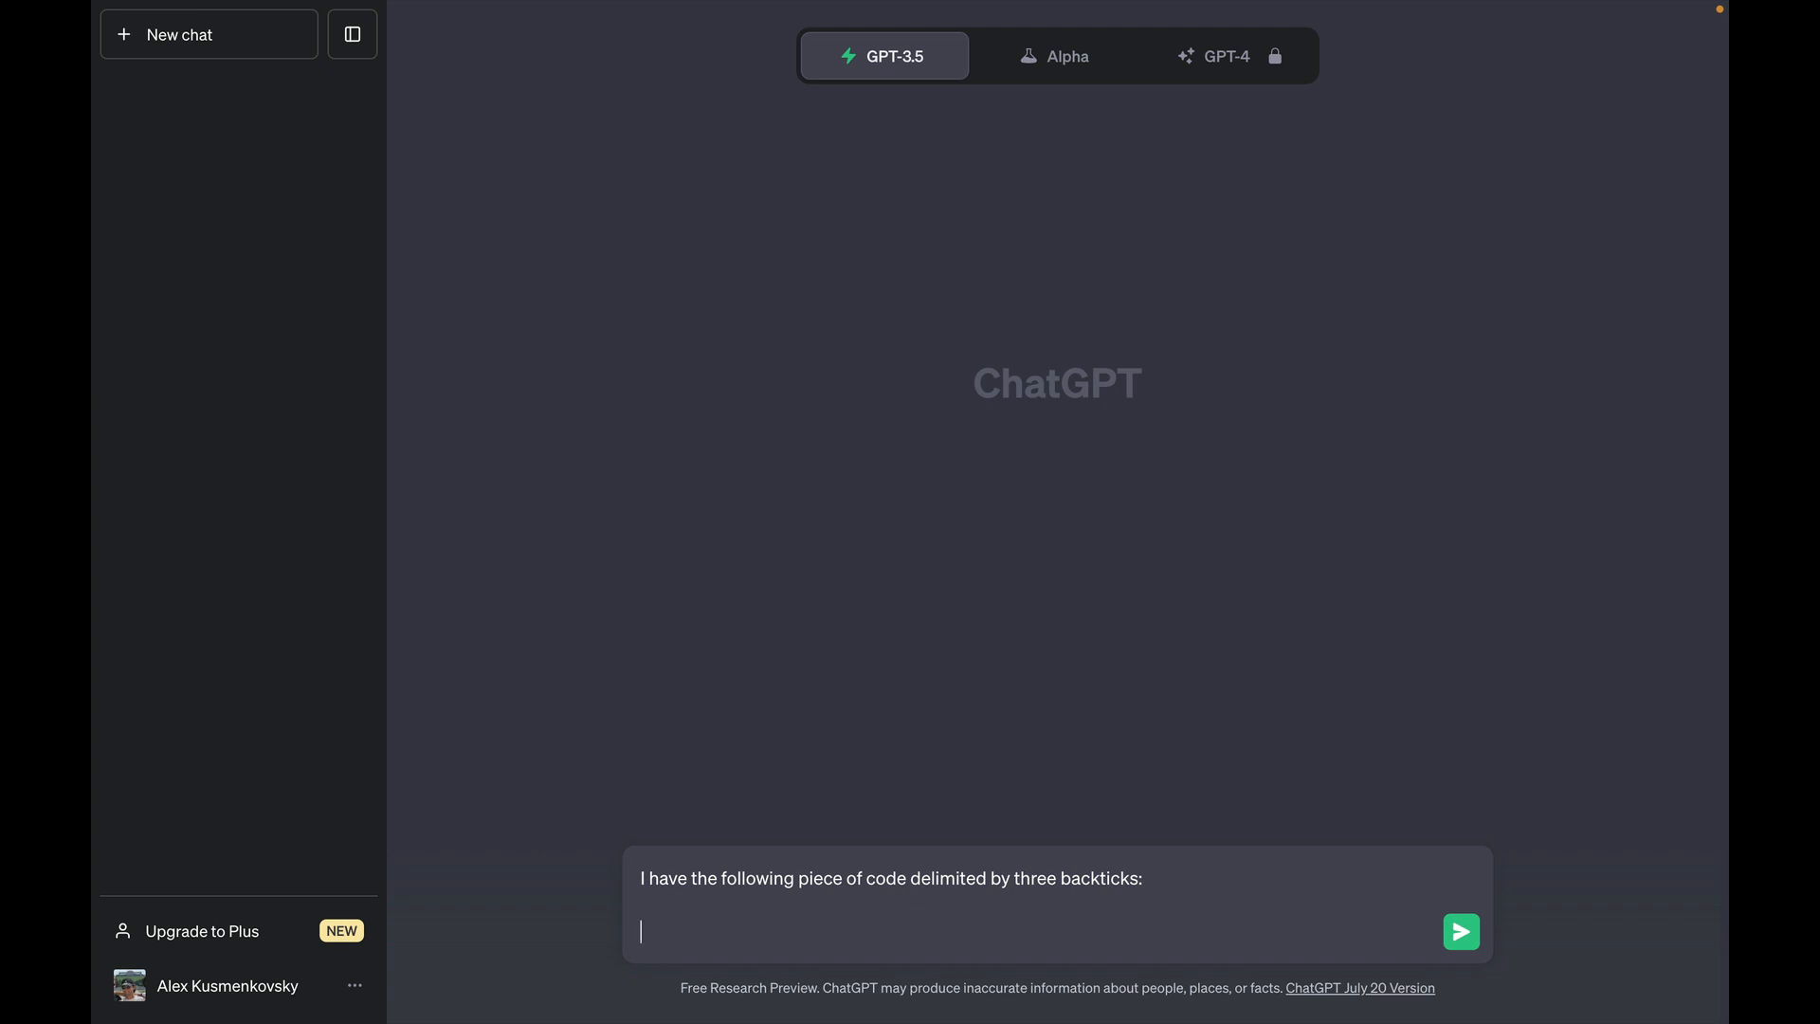
pyautogui.write('```// Create a Dictionary with two elements')
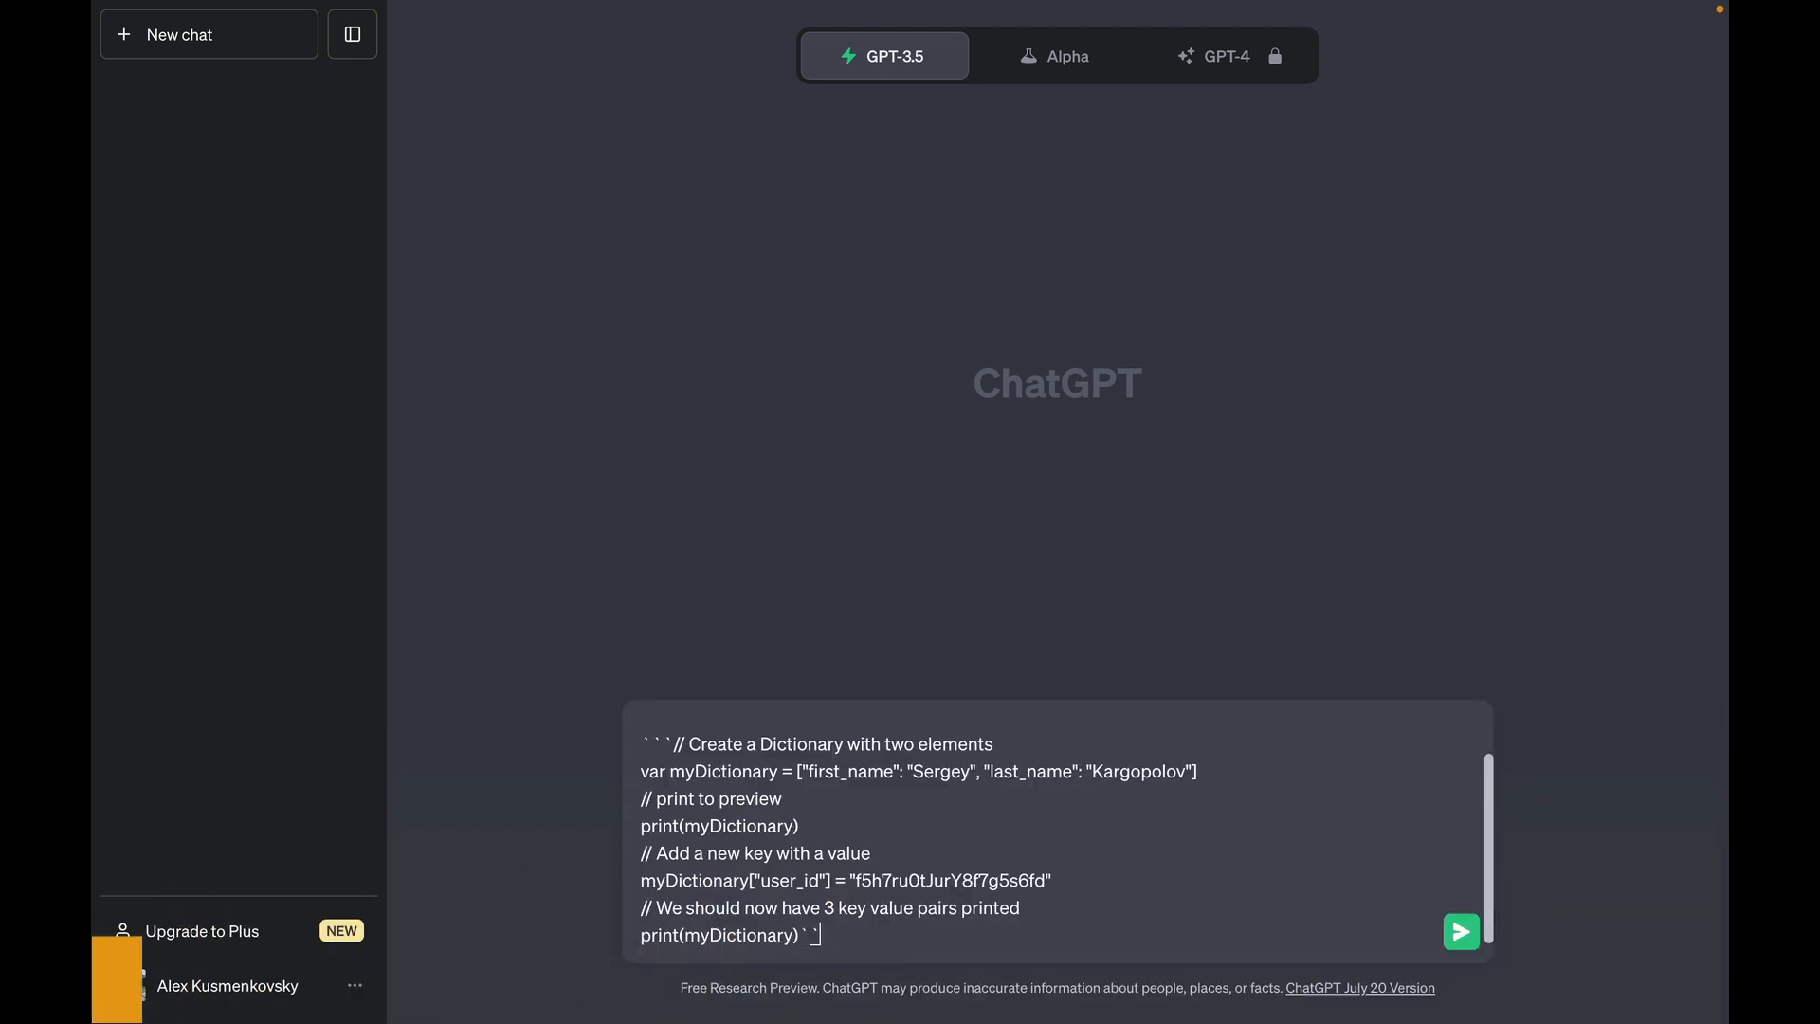
pyautogui.write('````')
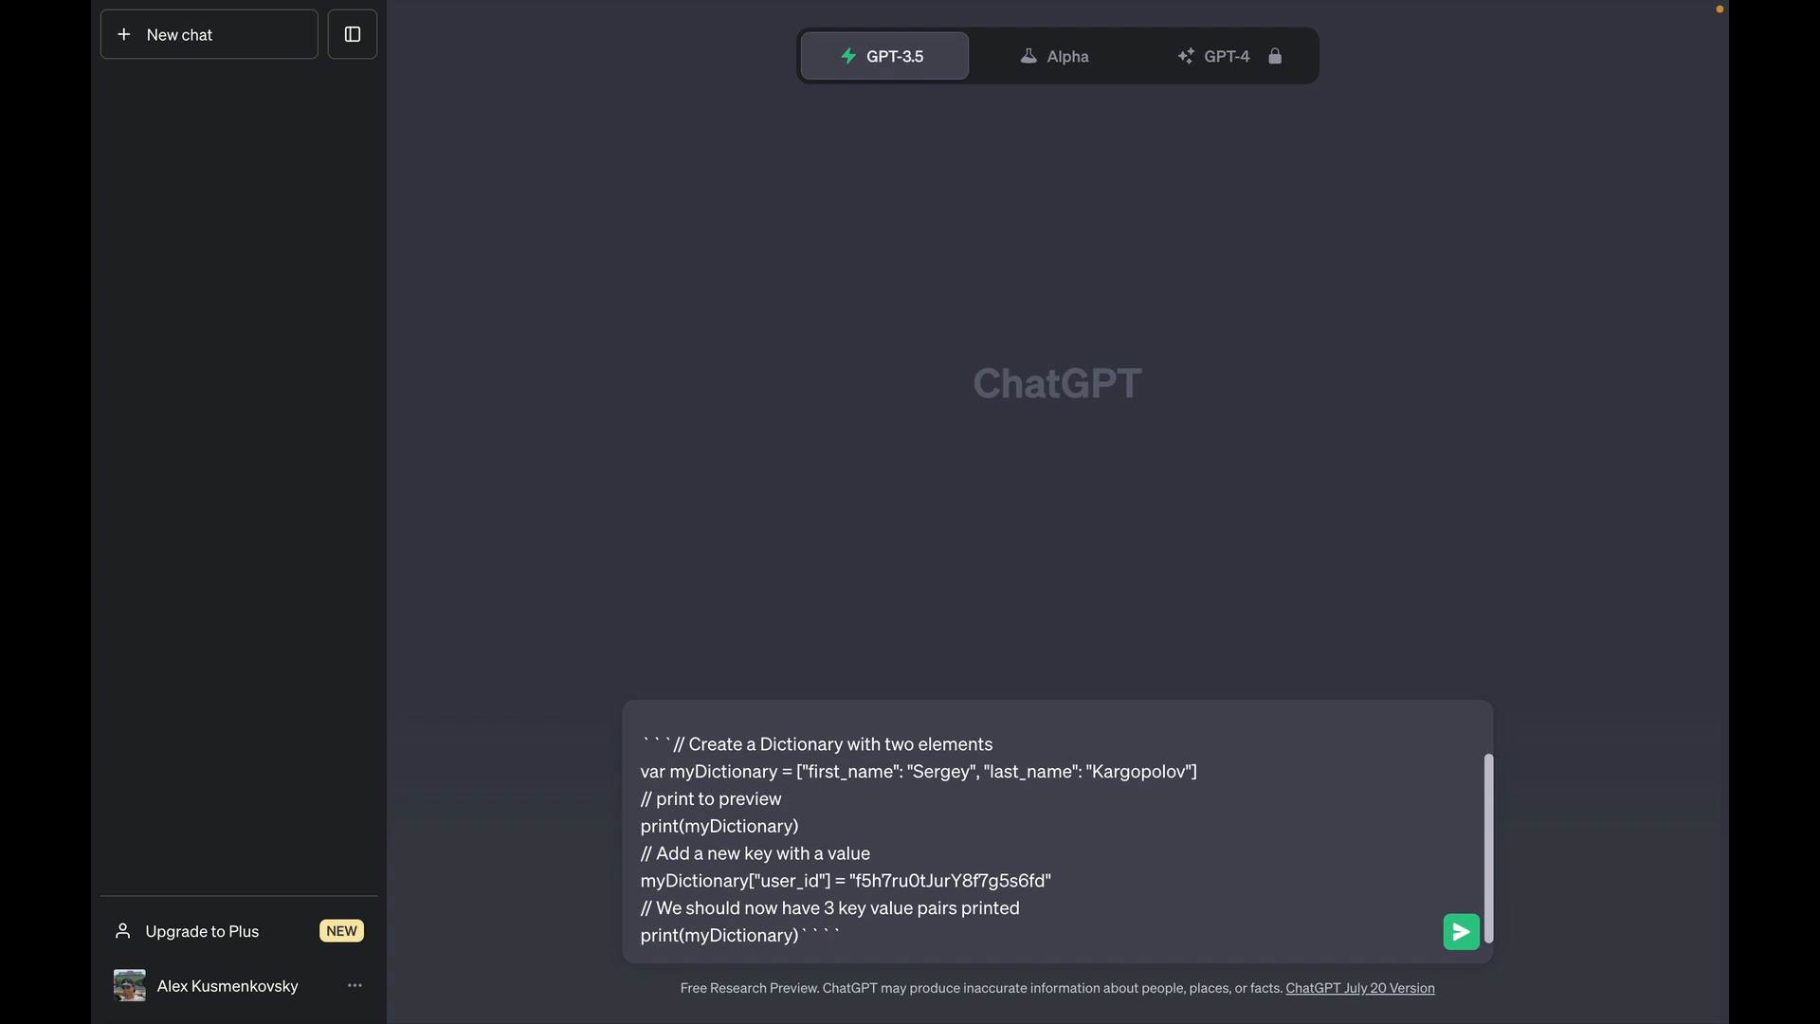
# Step: Ask 'Which programming language is this?' and send the prompt
pyautogui.scroll(-3)
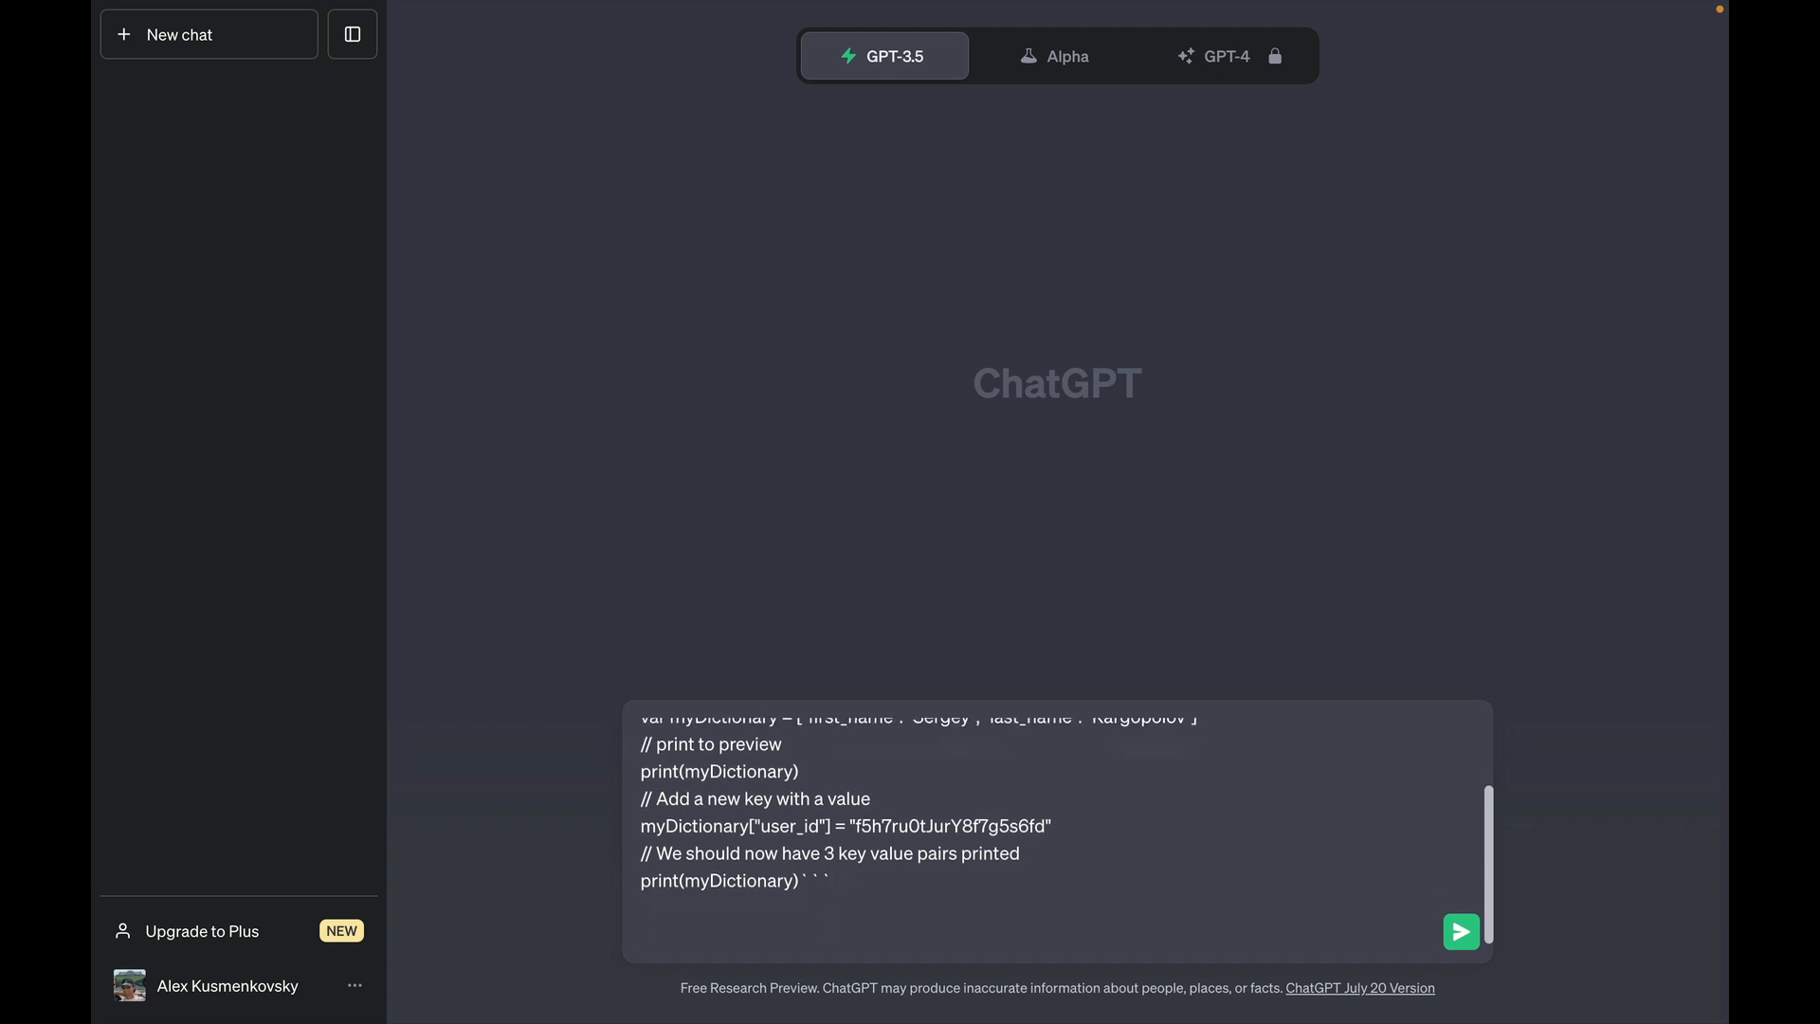
pyautogui.write('Which programming langu')
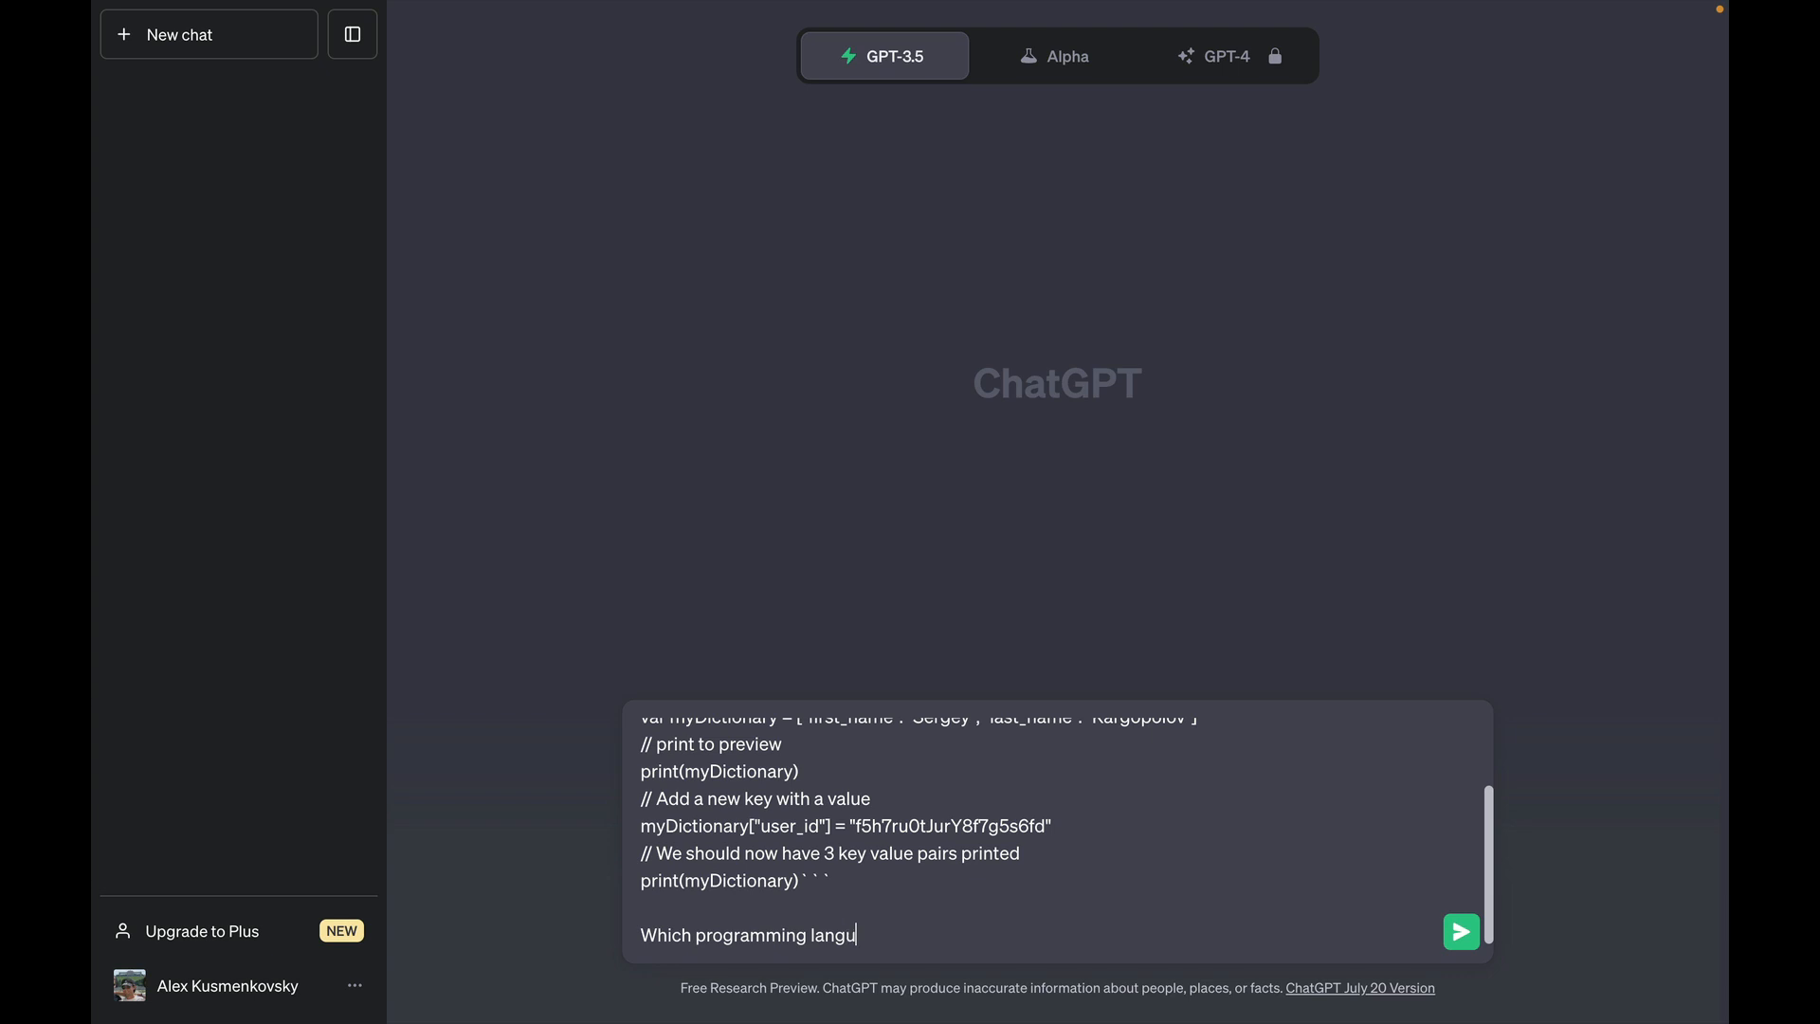
pyautogui.write('age is this?')
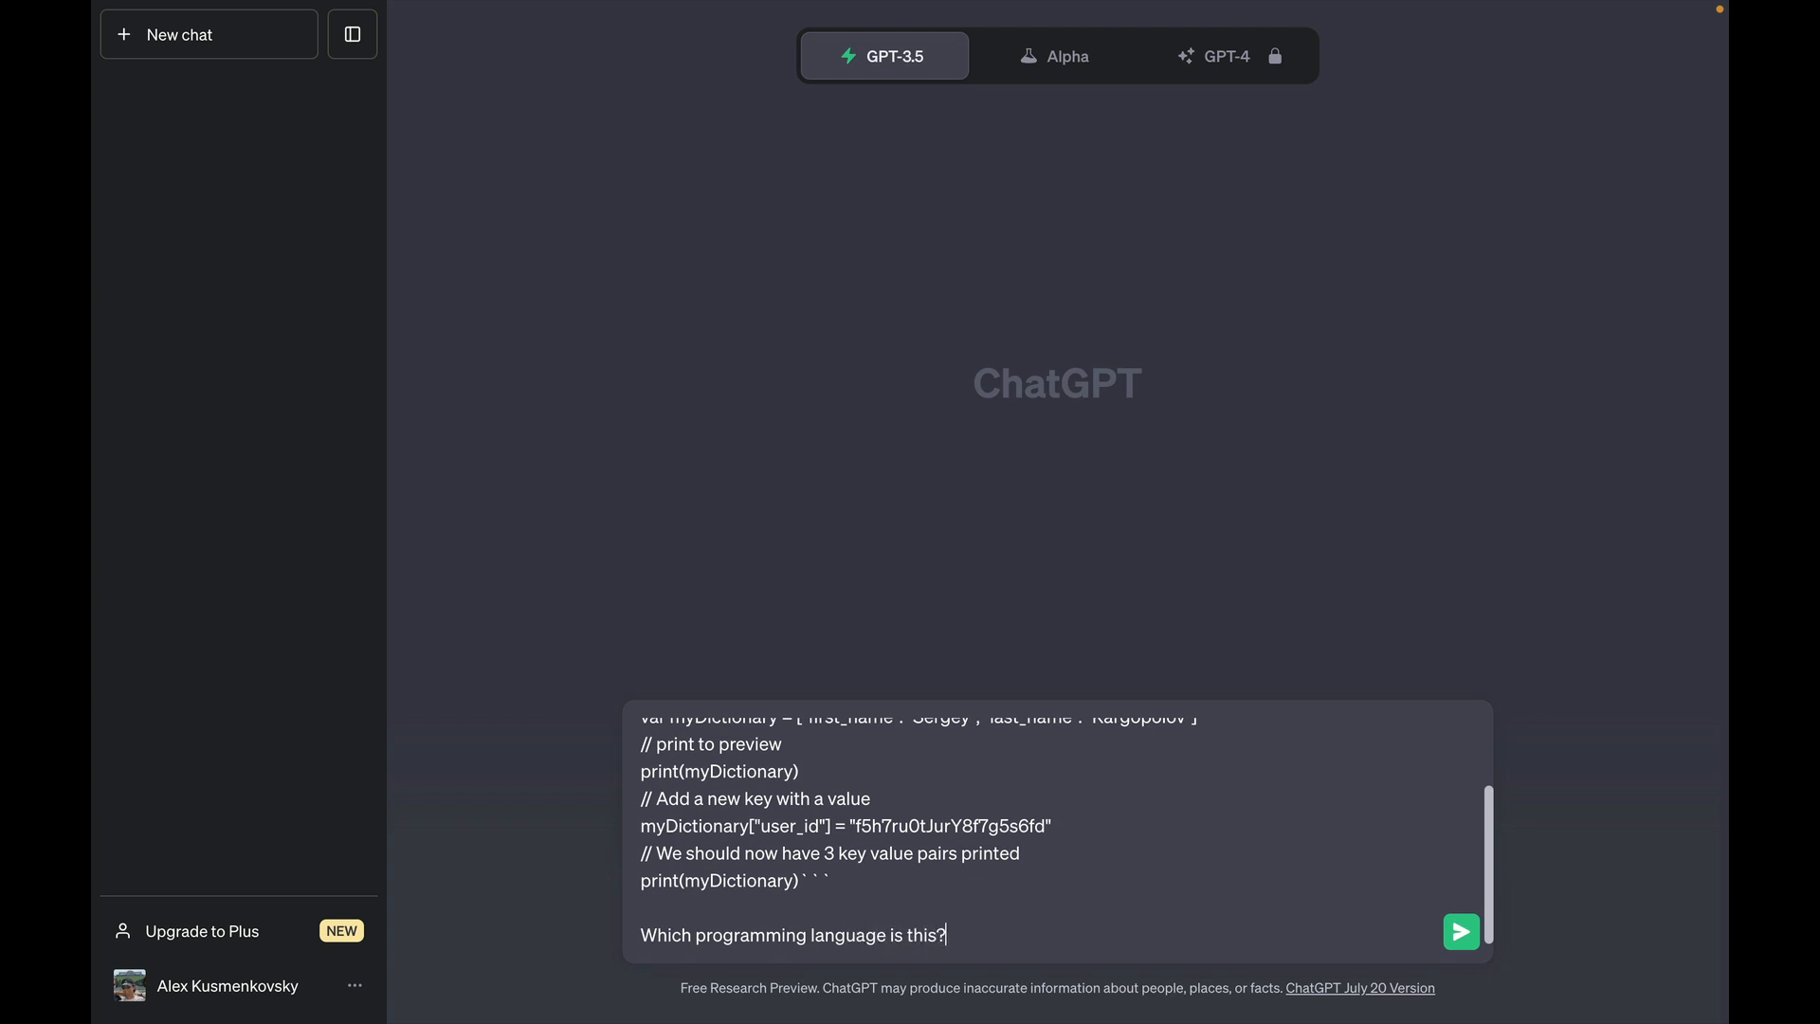
pyautogui.click(1460, 931)
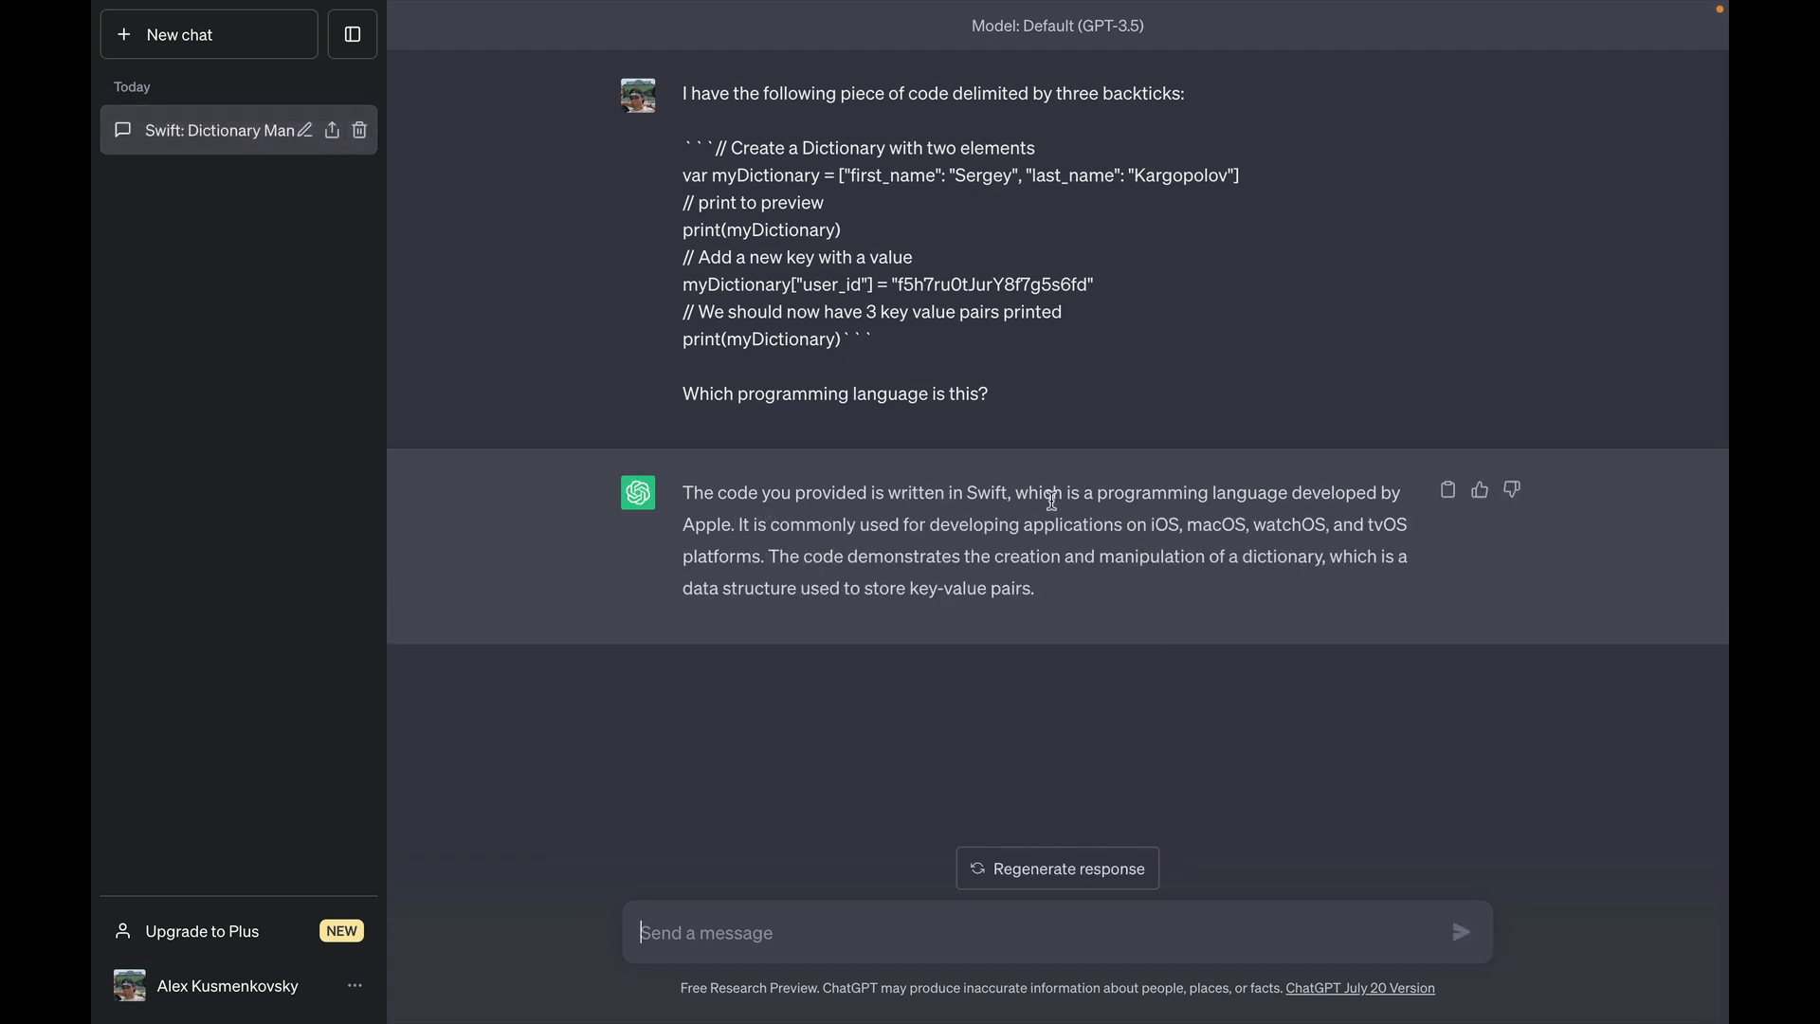
pyautogui.moveTo(1346, 516)
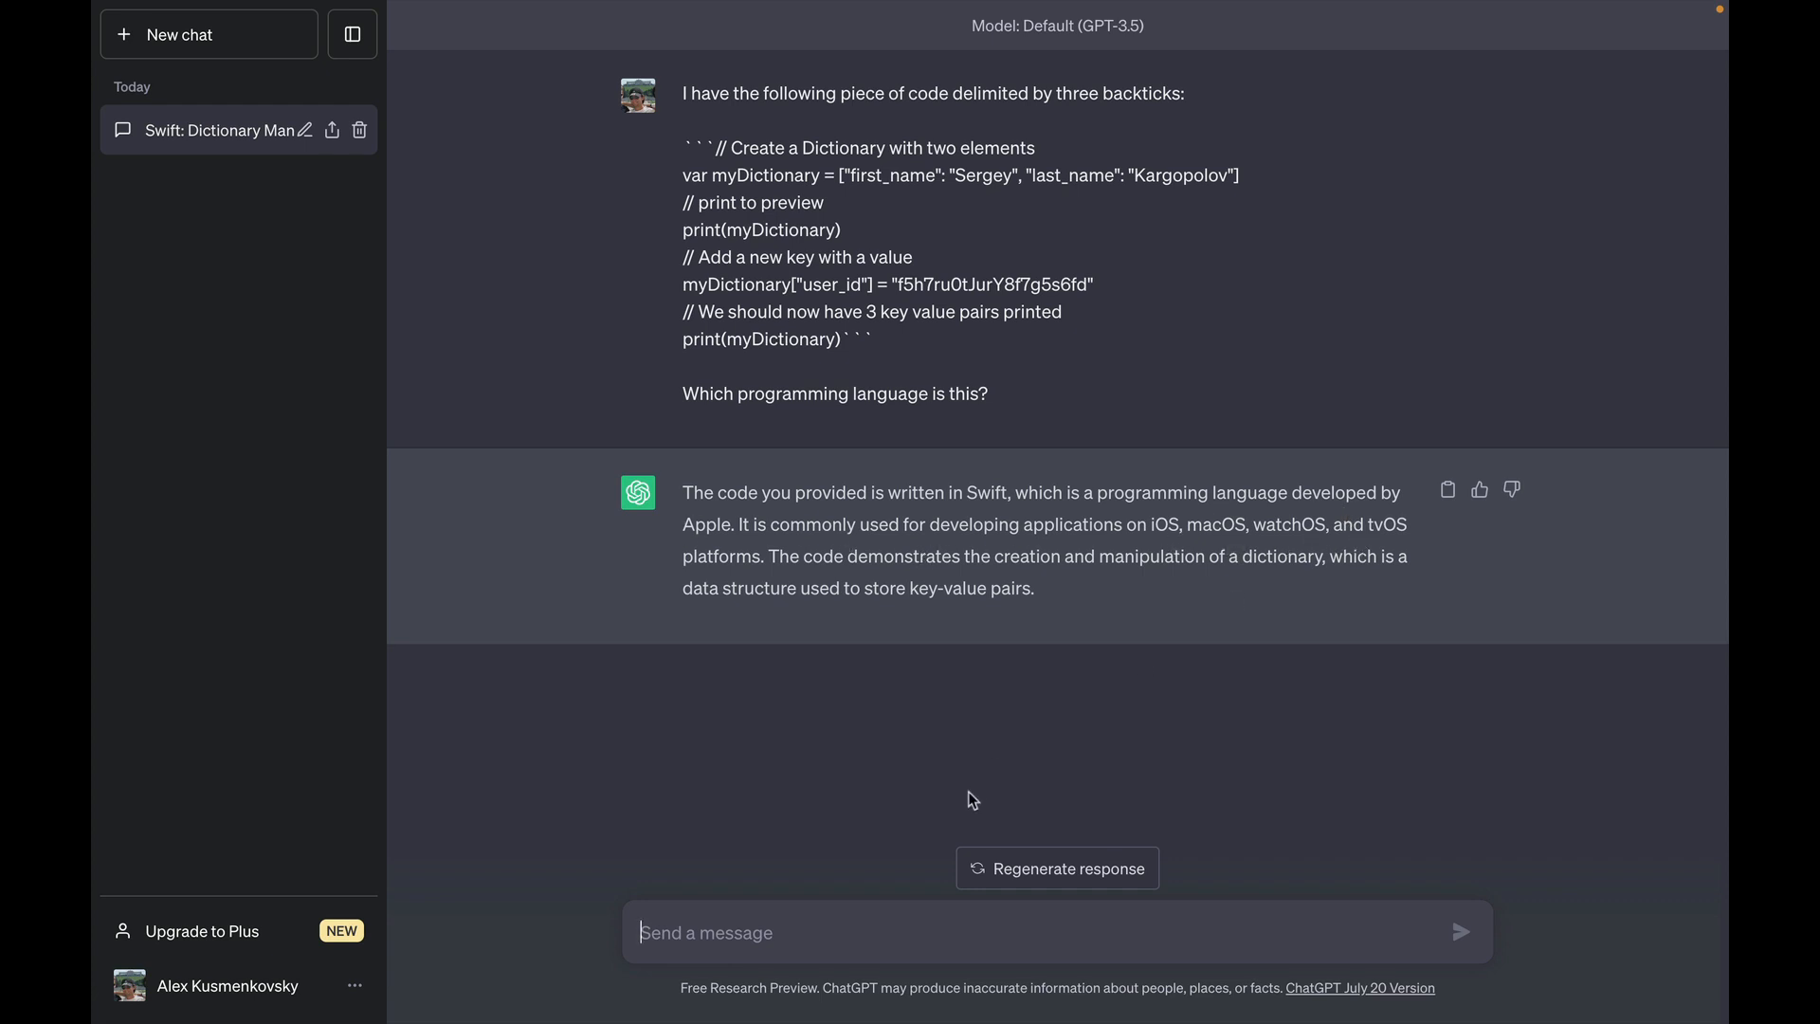
pyautogui.moveTo(1100, 718)
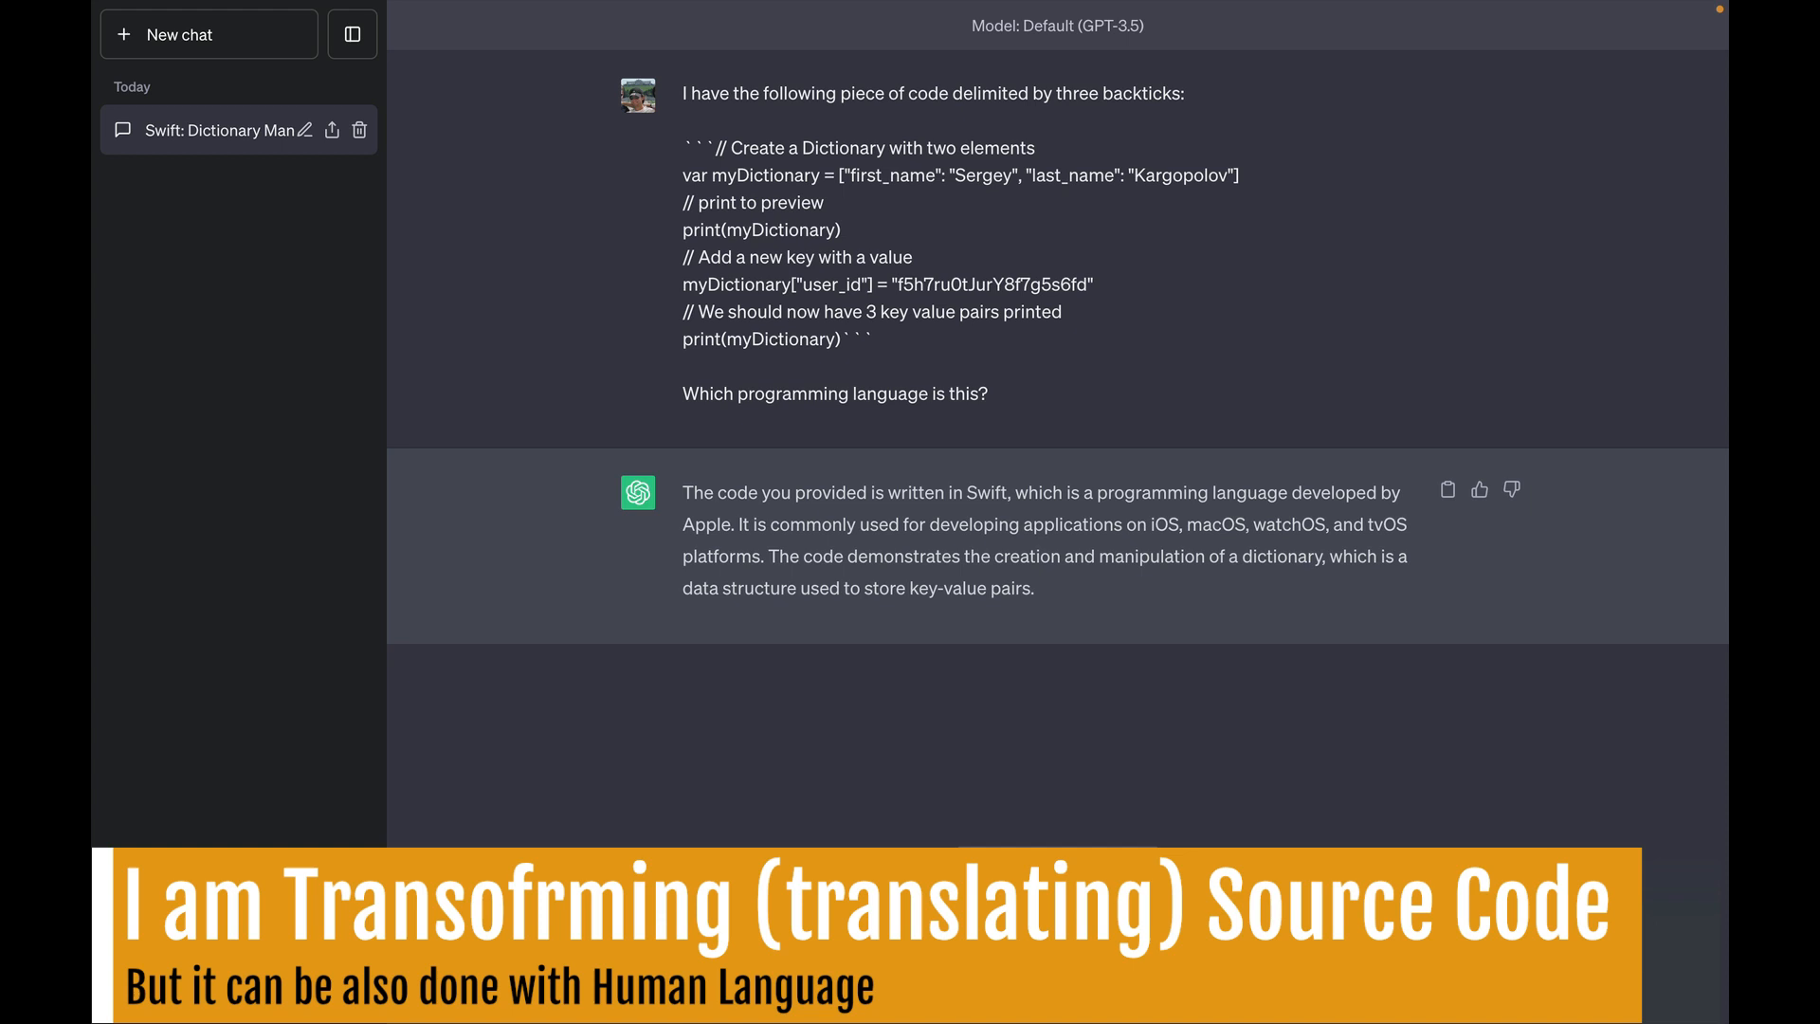
# Step: Begin a follow-up message with 'Your task is to' after the Swift answer
pyautogui.write('Your task is to')
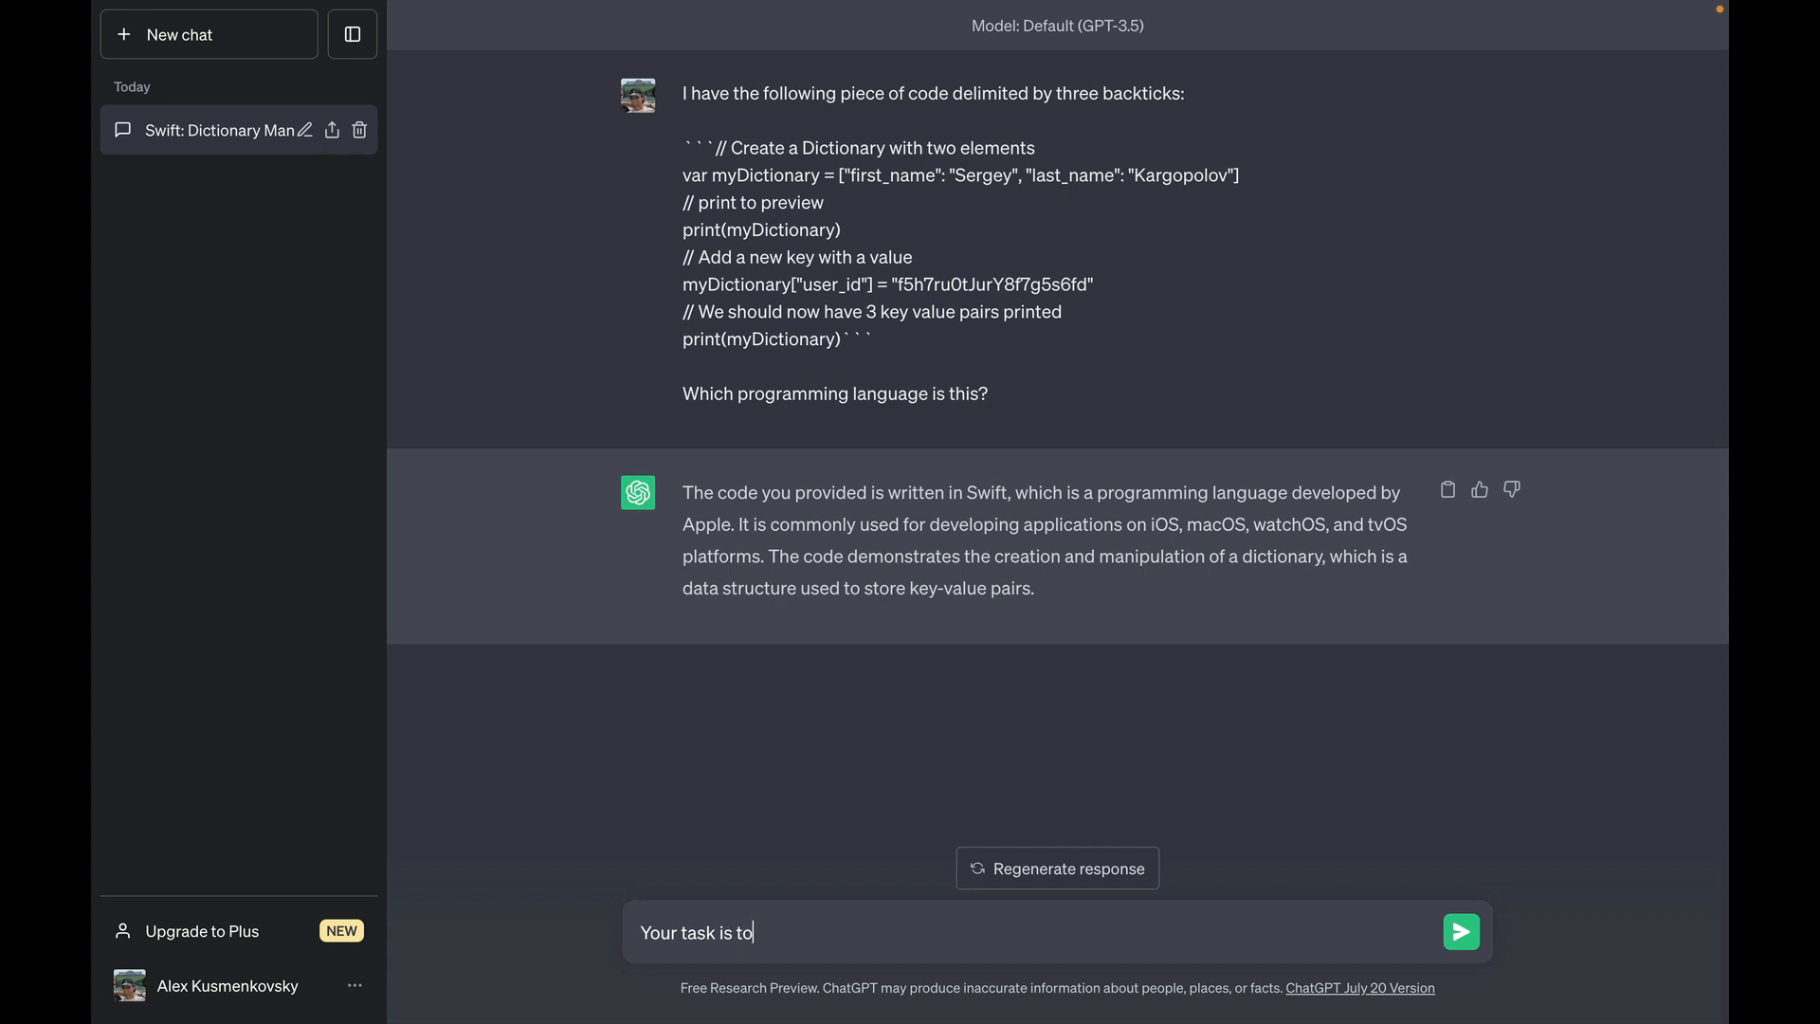
# Step: Send 'Your task is to rewrite the code above as Javascript. Please rewrite it with comments'
pyautogui.write('rewrite')
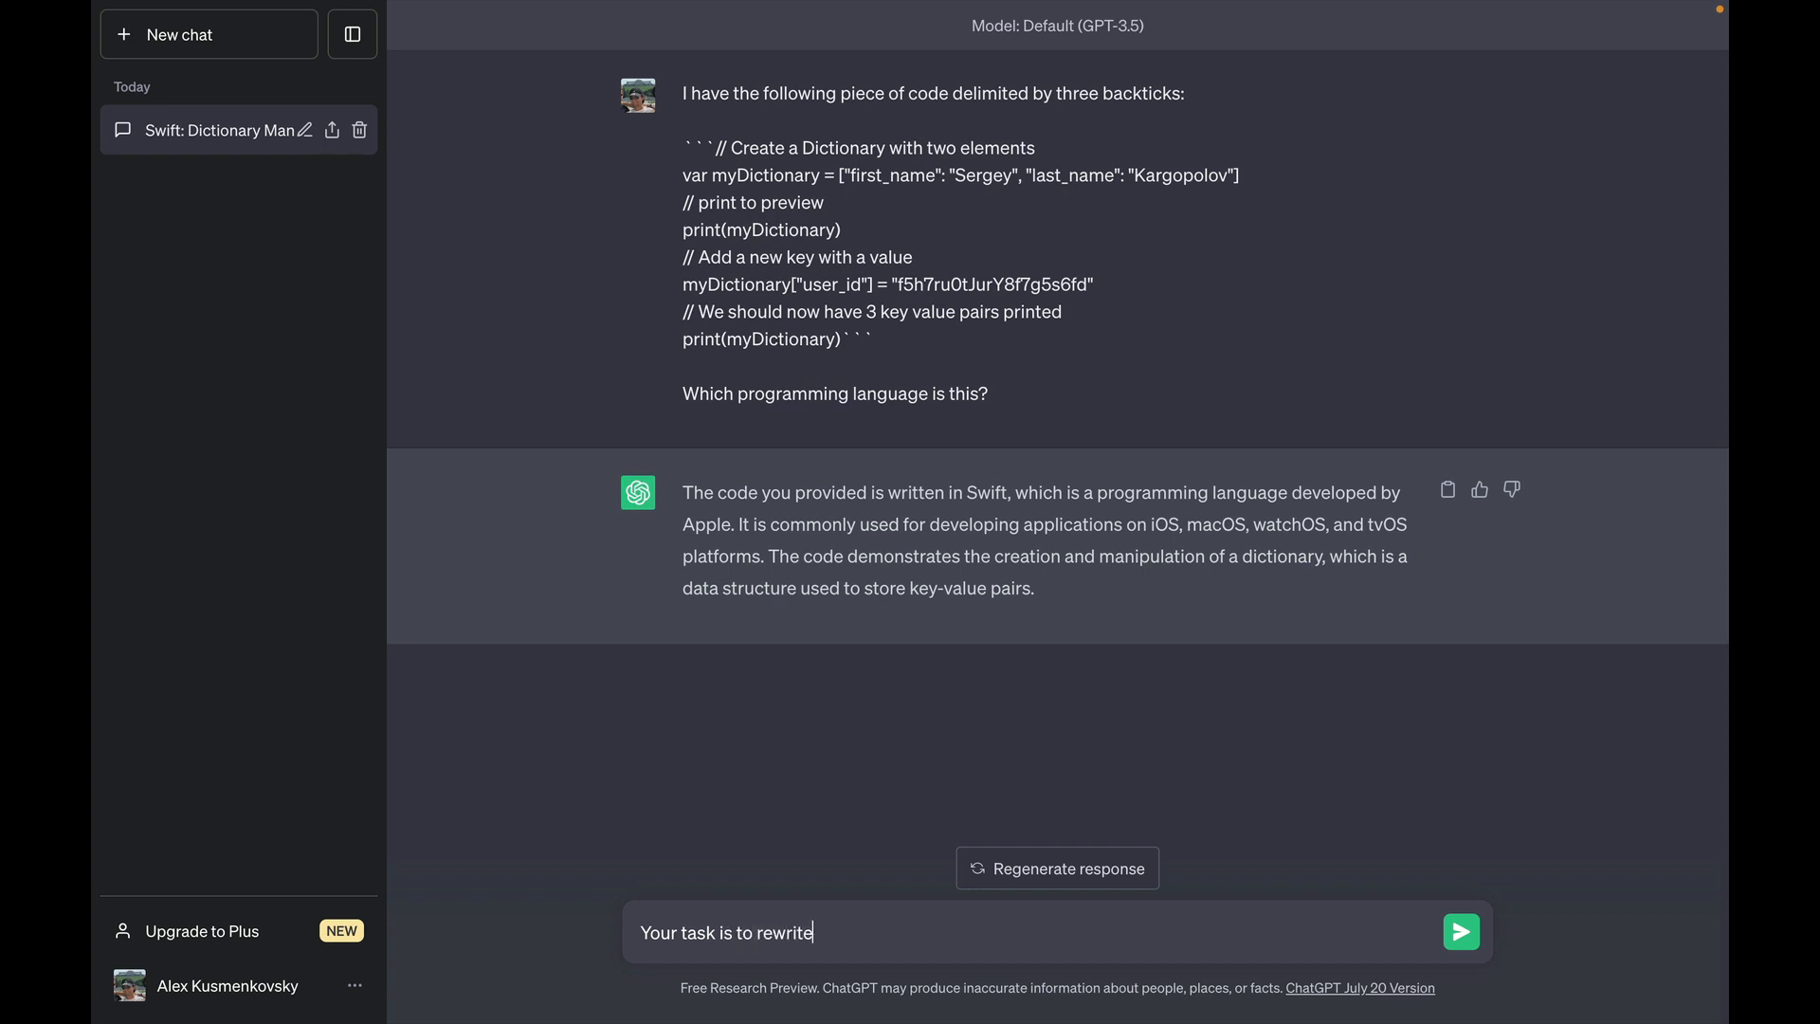
pyautogui.write('the code above')
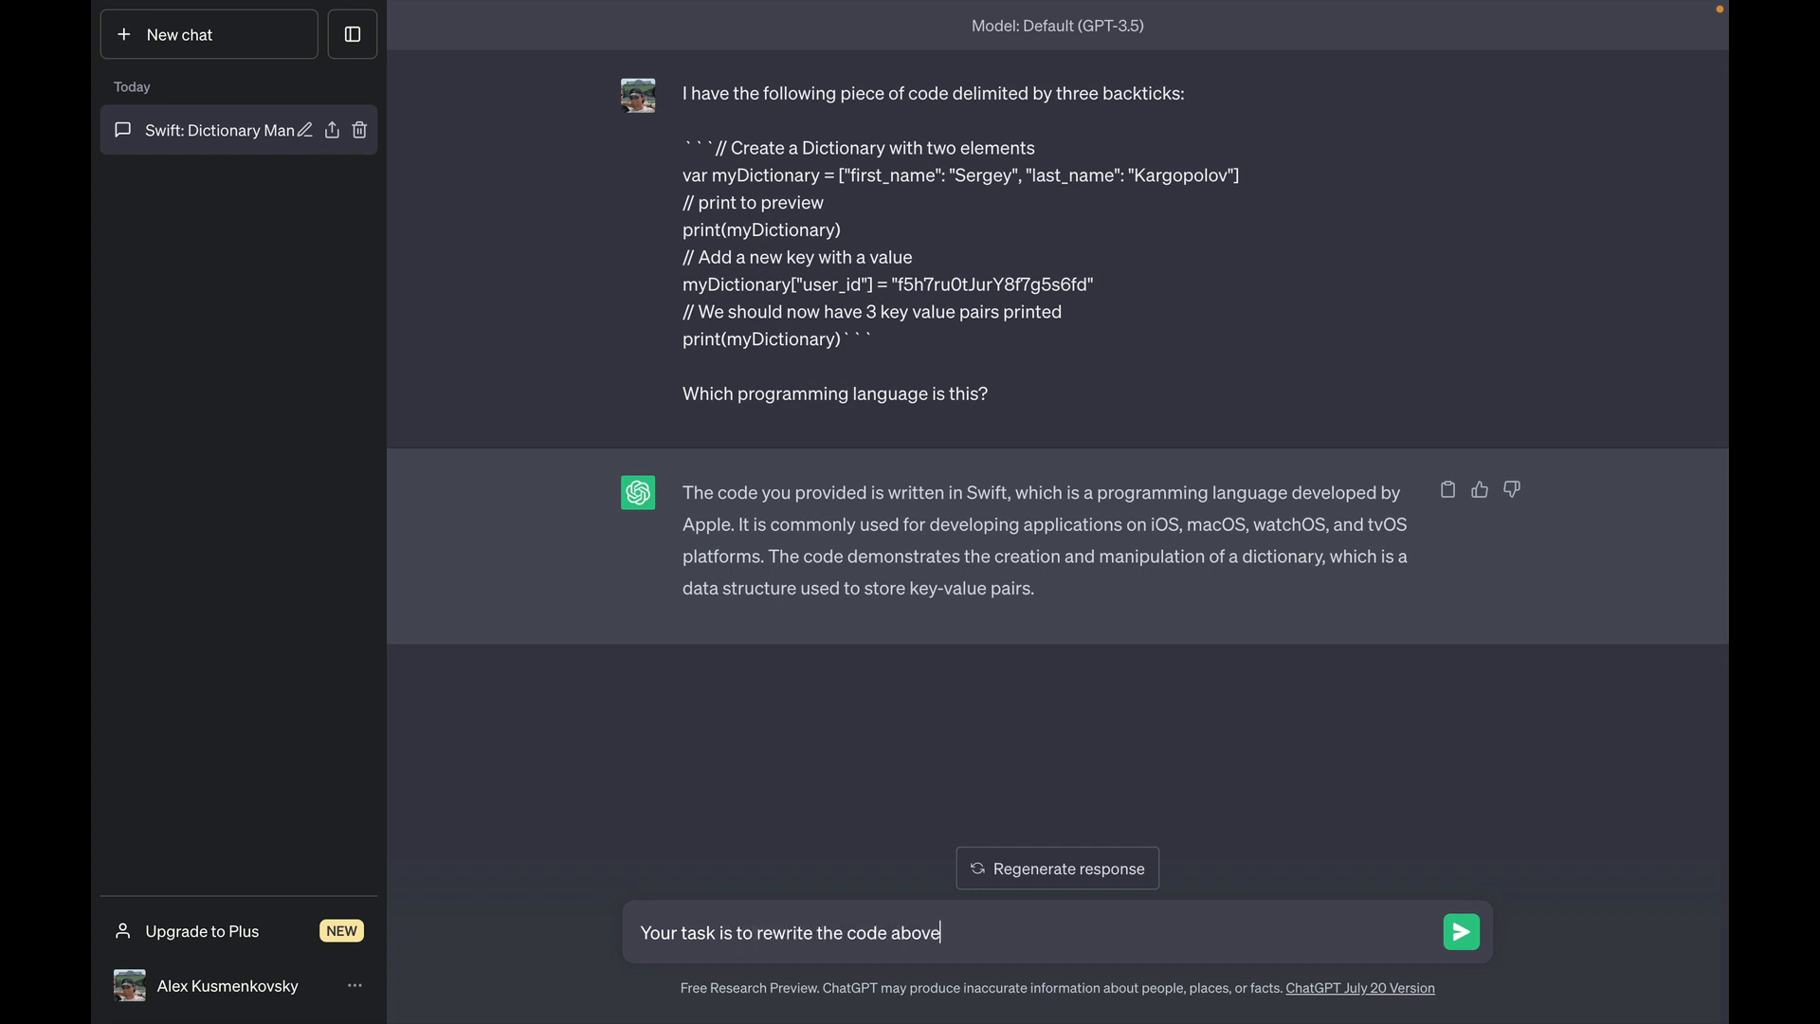
pyautogui.write('as')
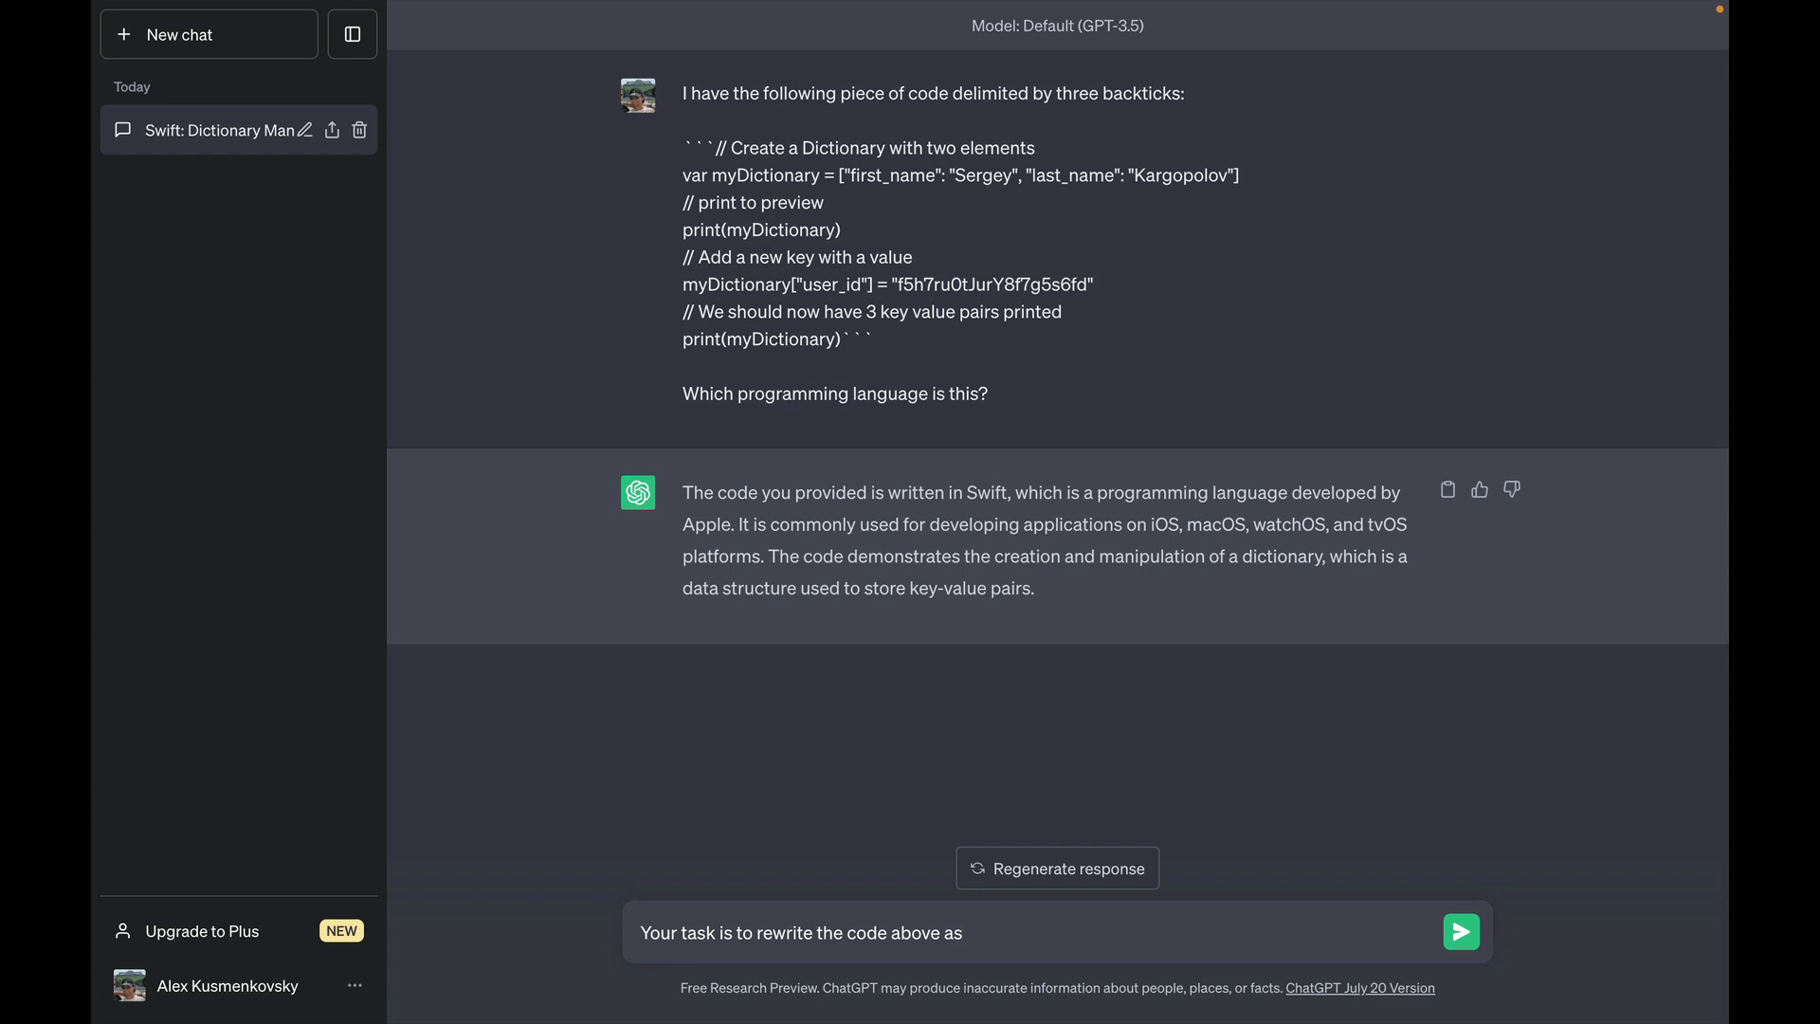
pyautogui.write('Javascript. Please rewrite it with c')
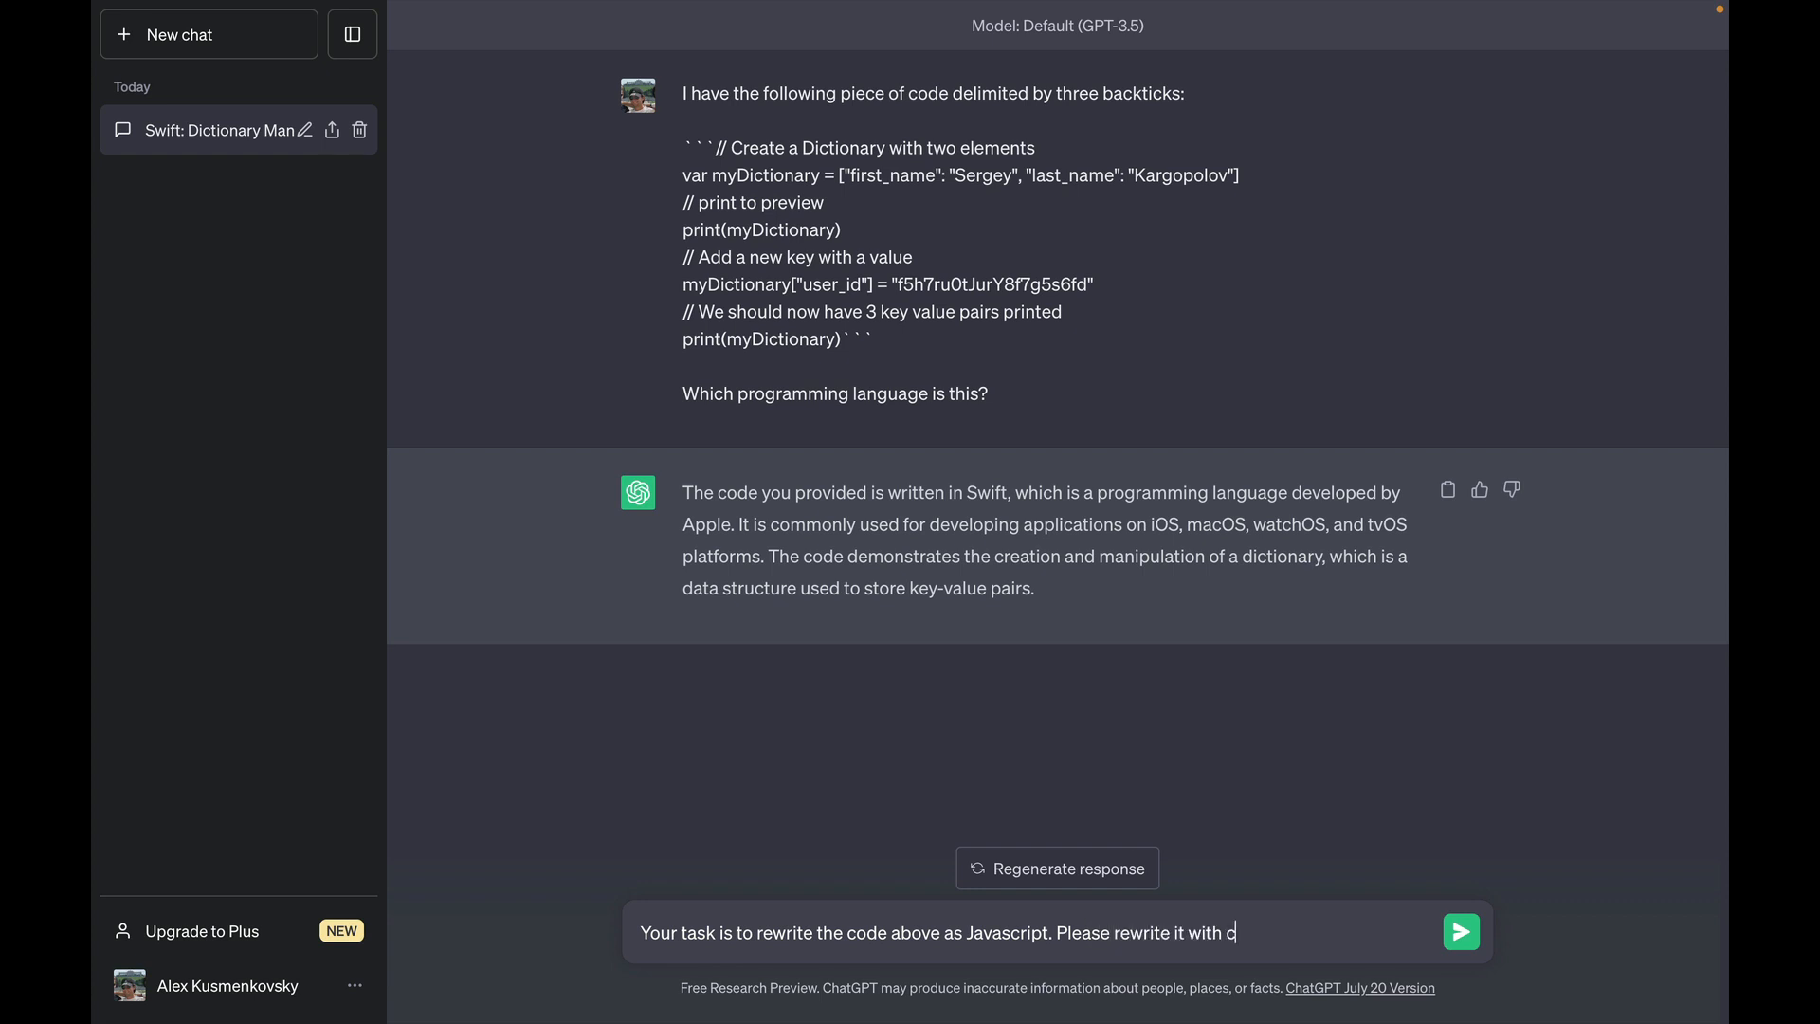
pyautogui.write('omments')
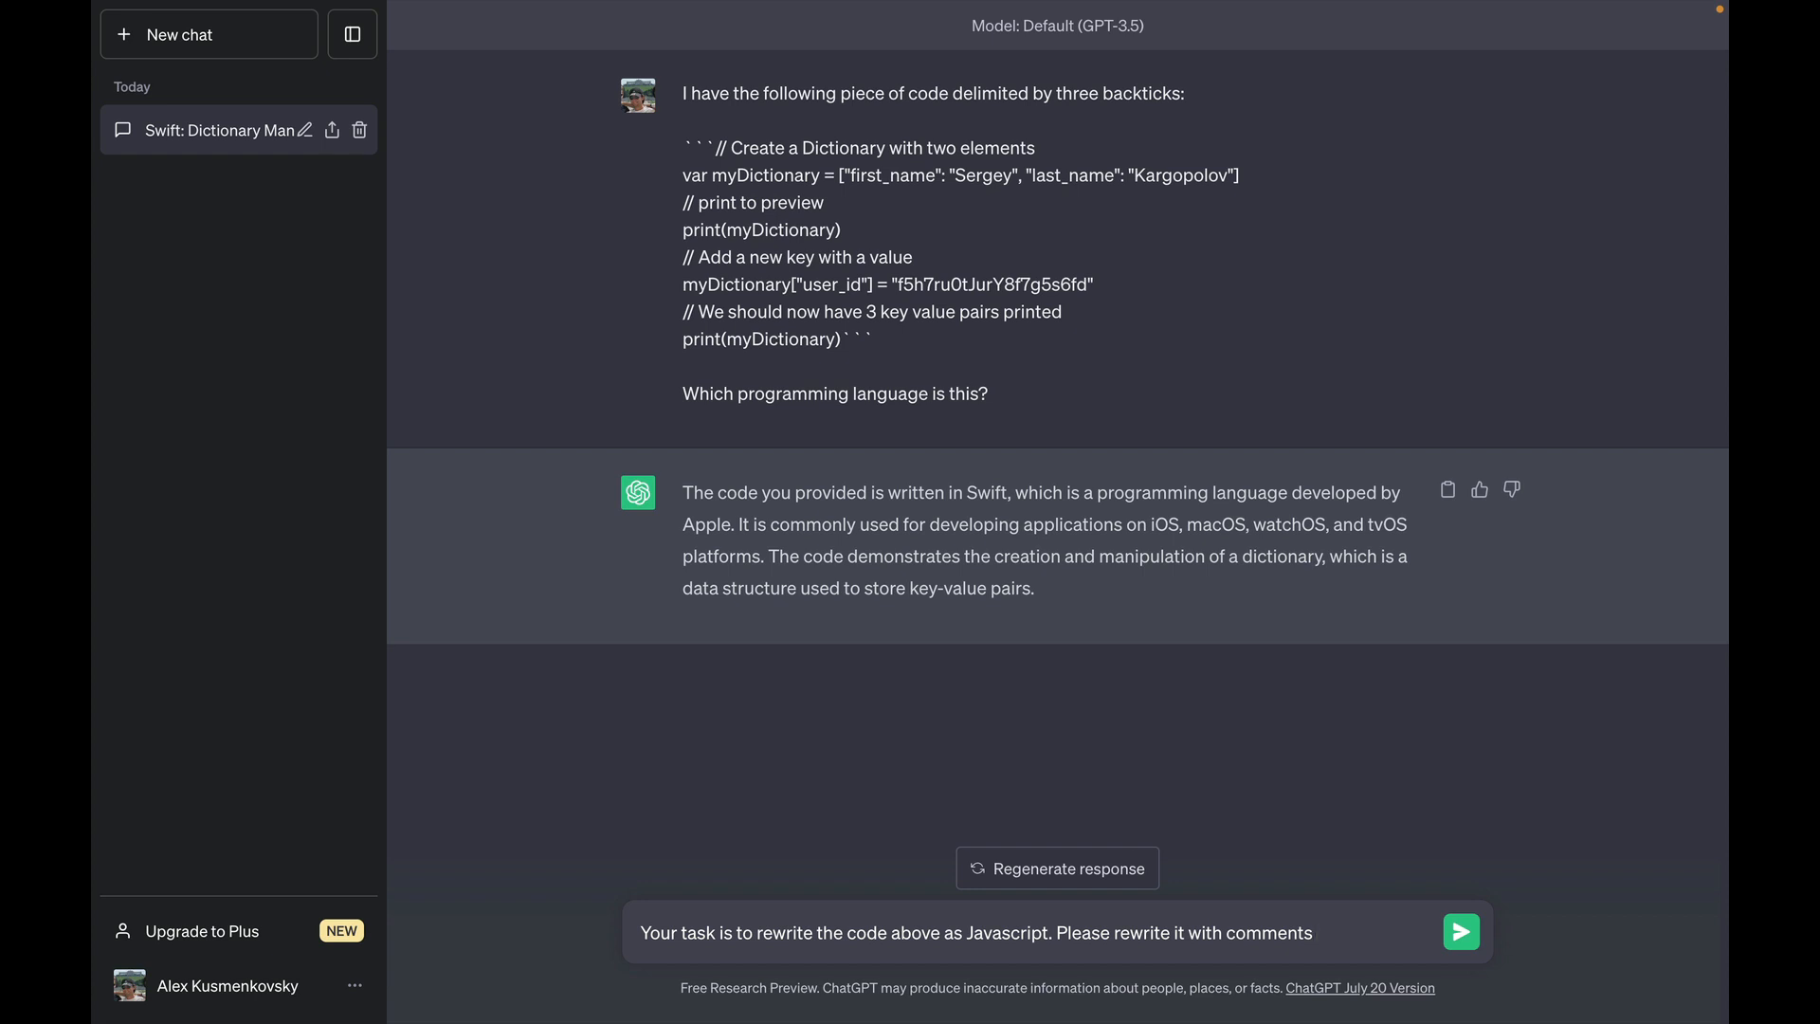
pyautogui.click(1462, 931)
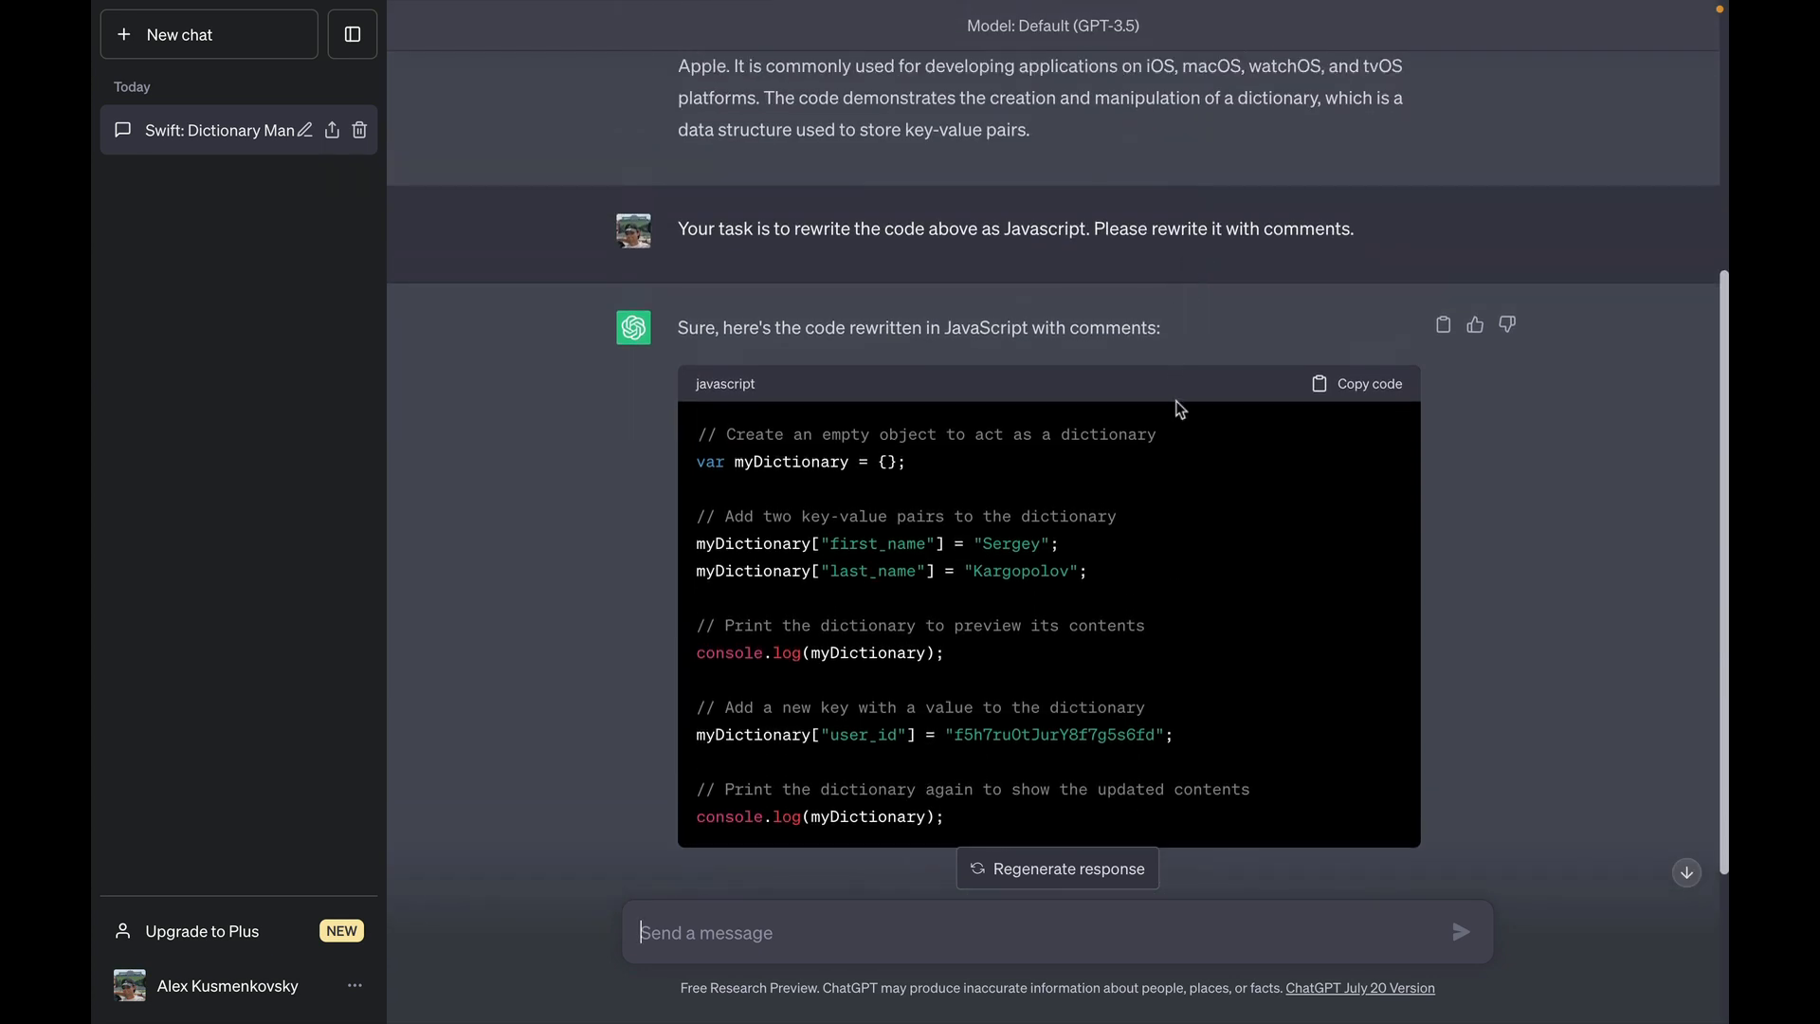
pyautogui.moveTo(1183, 415)
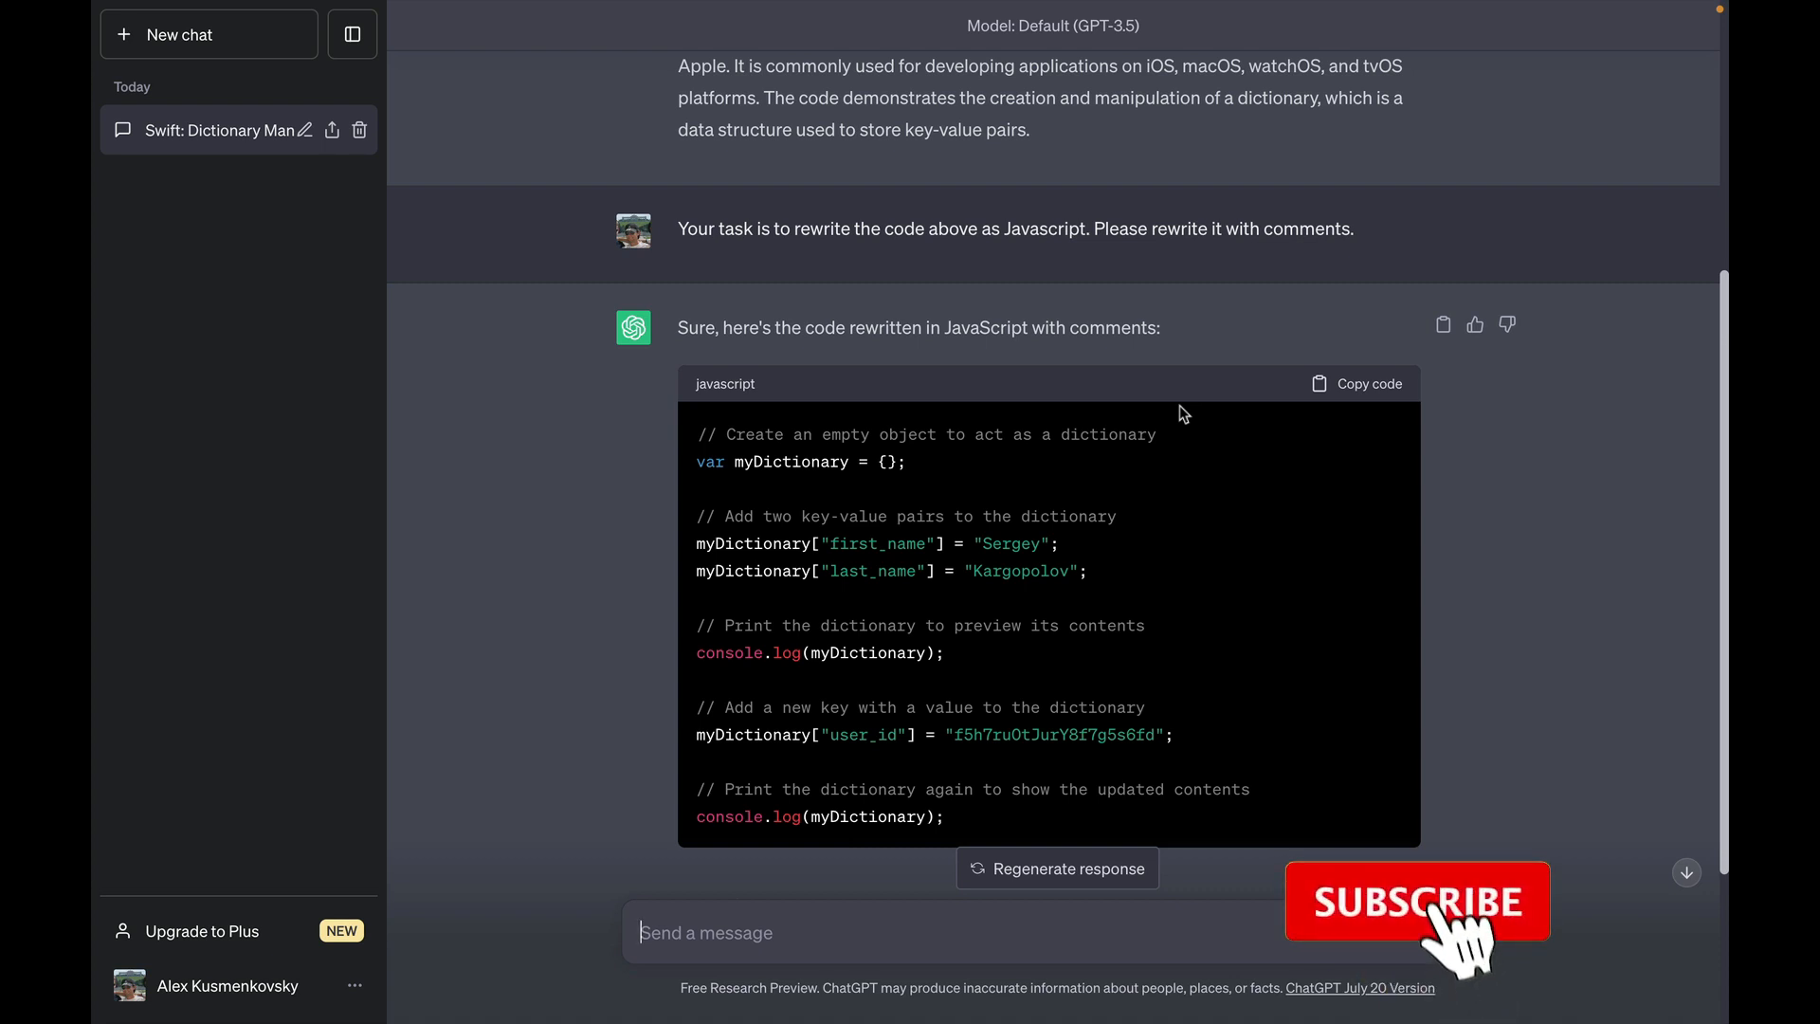
# Step: Wait for the commented JavaScript rewrite, then focus the message box
pyautogui.click(1419, 901)
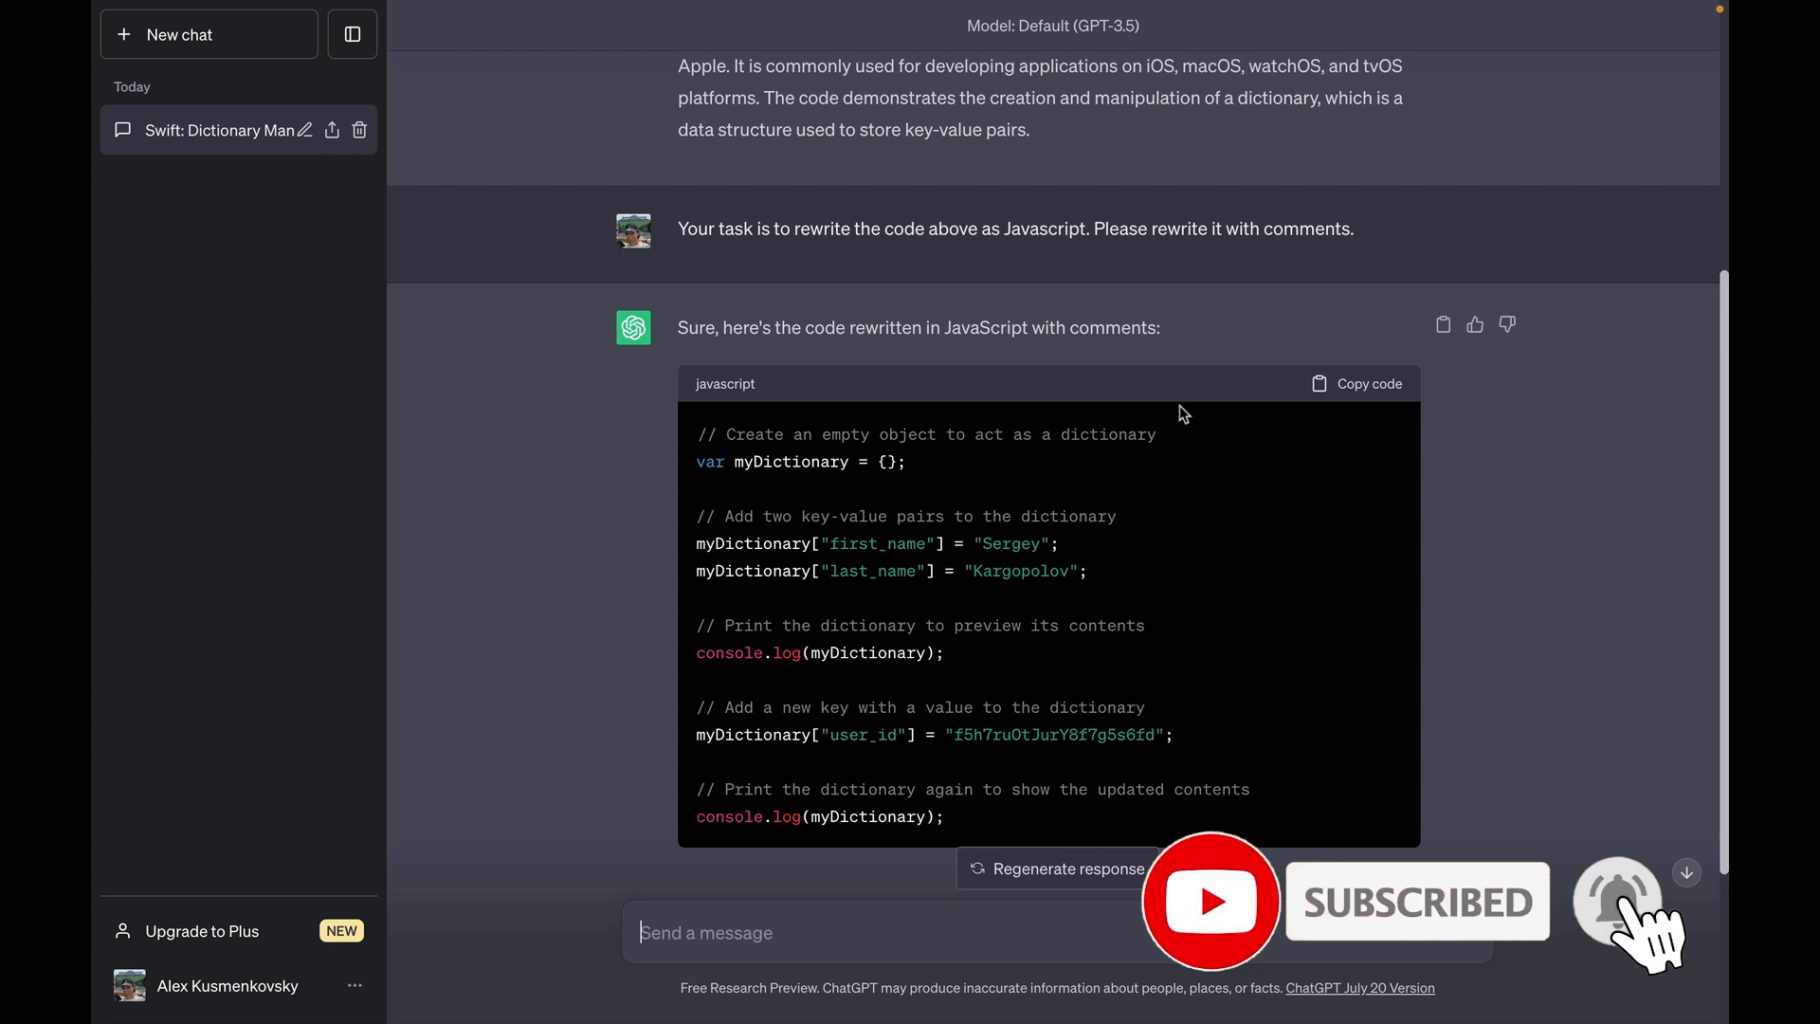